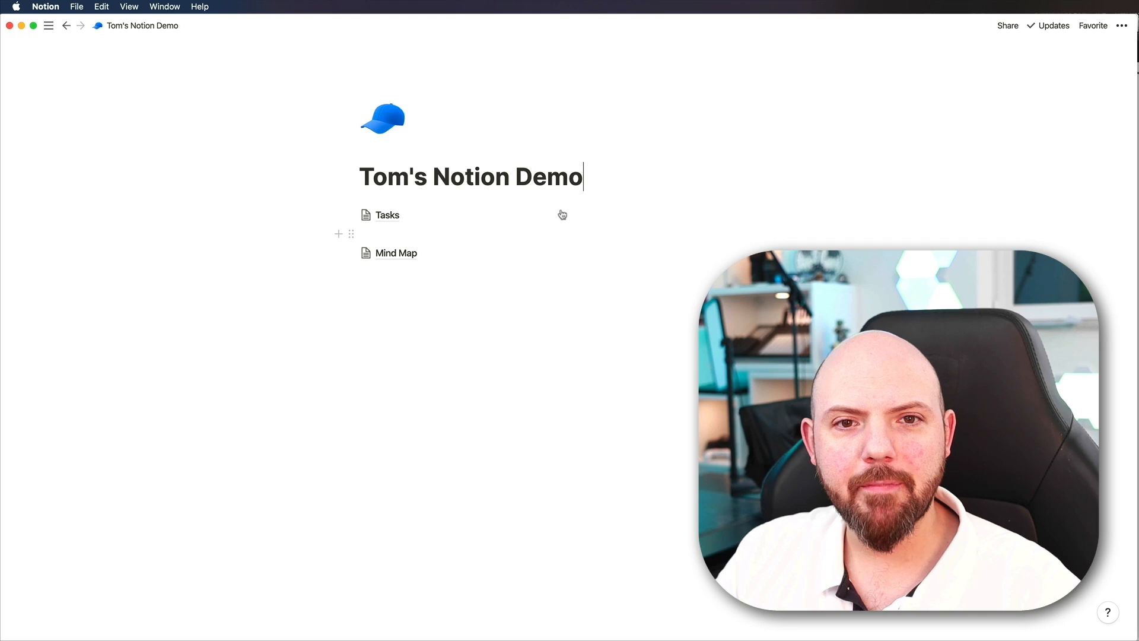
# Check the workspace switcher in the sidebar and close it again.
pyautogui.click(49, 26)
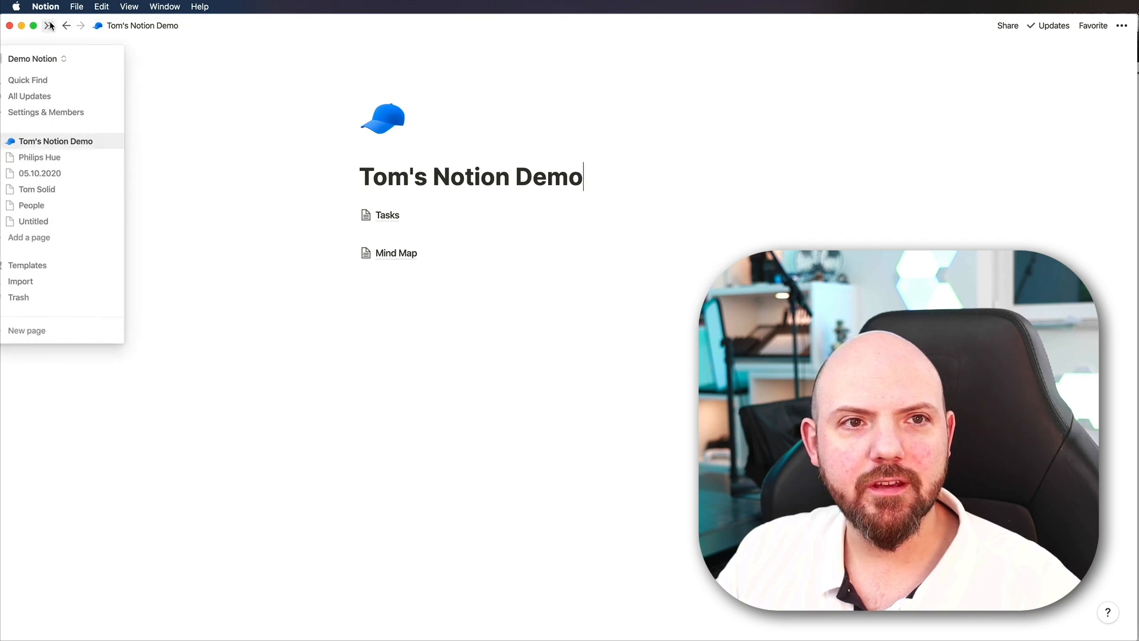
pyautogui.click(36, 59)
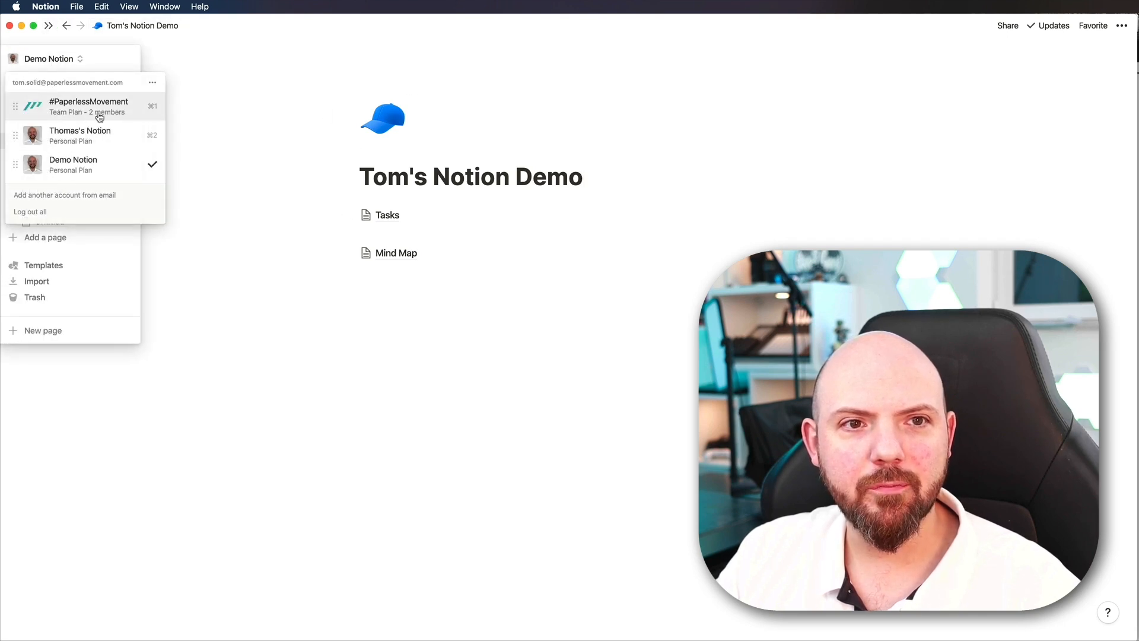
pyautogui.click(48, 59)
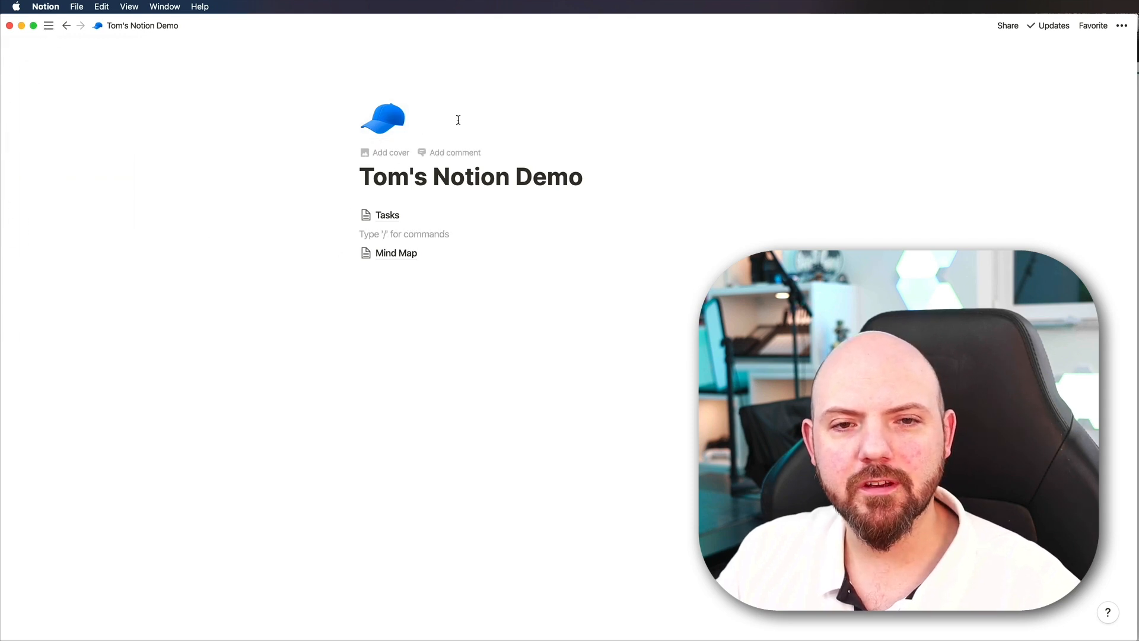
pyautogui.moveTo(355, 214)
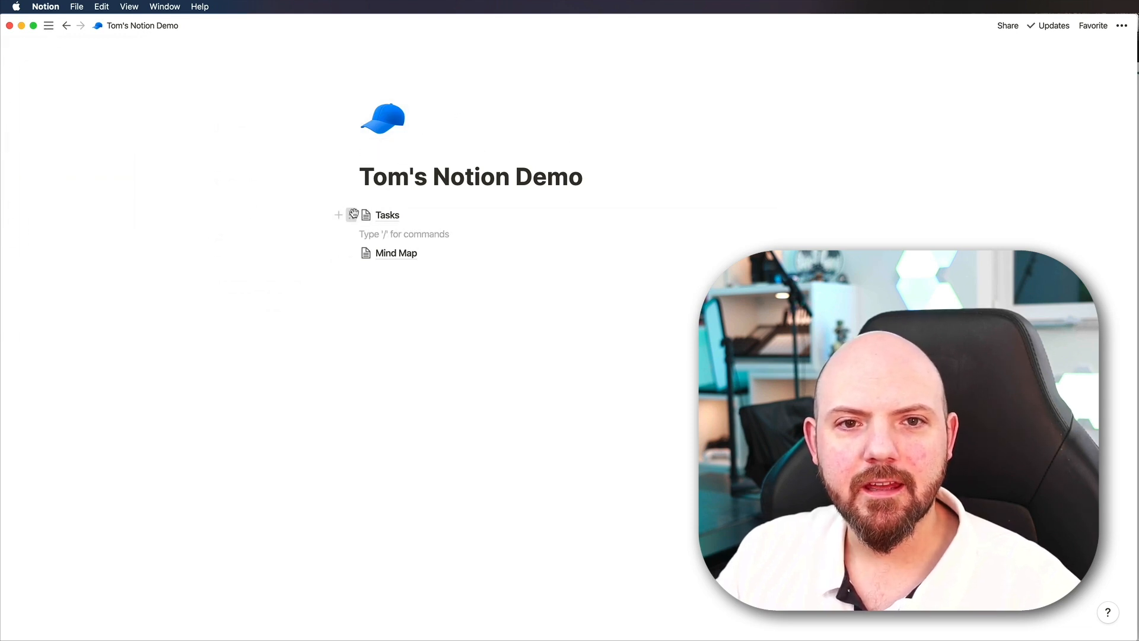
# Insert an inline table database below Tasks and title it People.
pyautogui.click(350, 233)
pyautogui.write('/tabe')
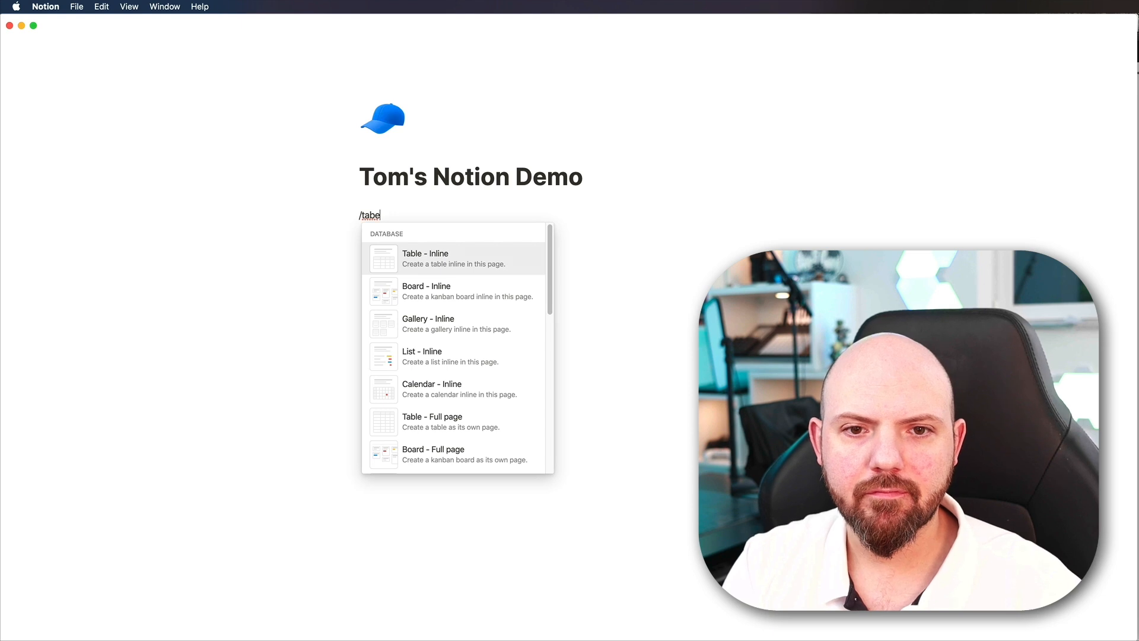
pyautogui.click(431, 421)
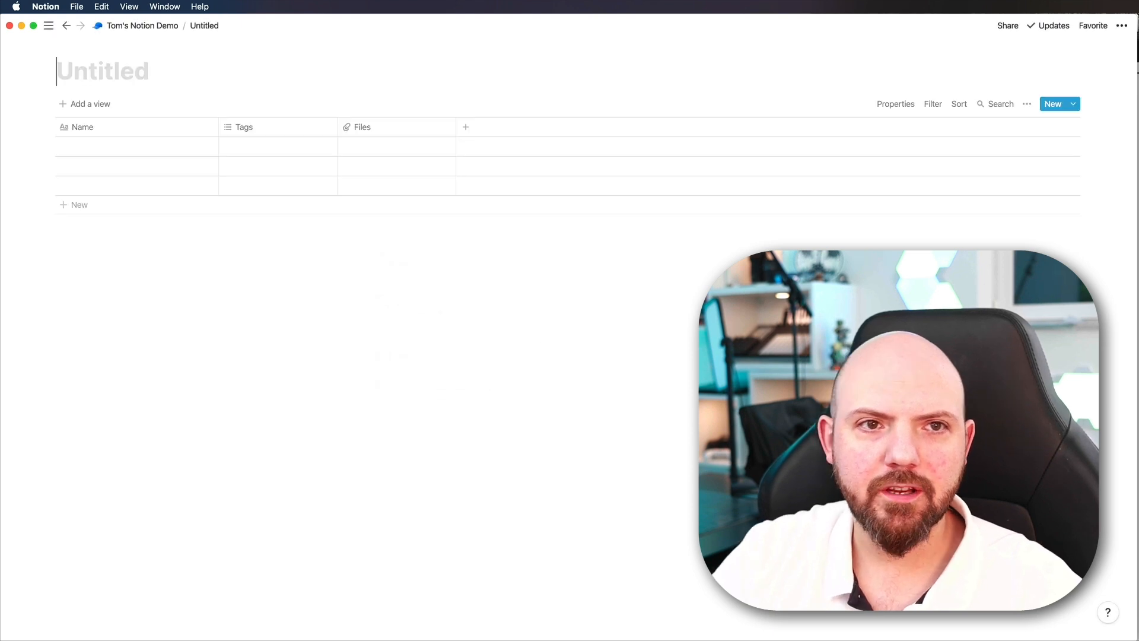
pyautogui.write('<peop')
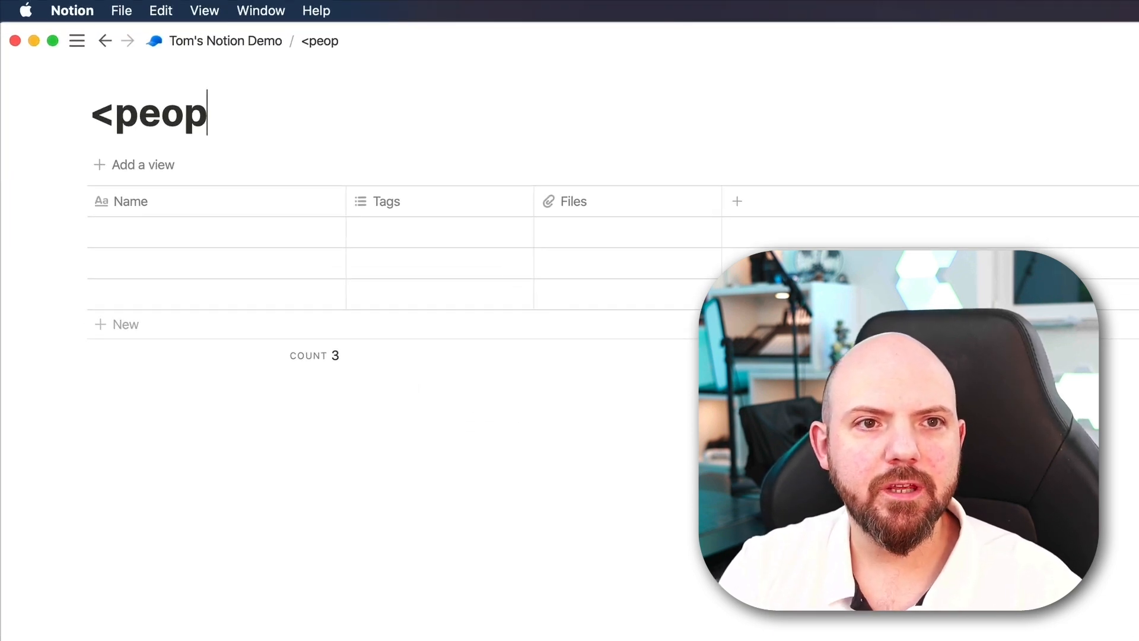
pyautogui.write('People')
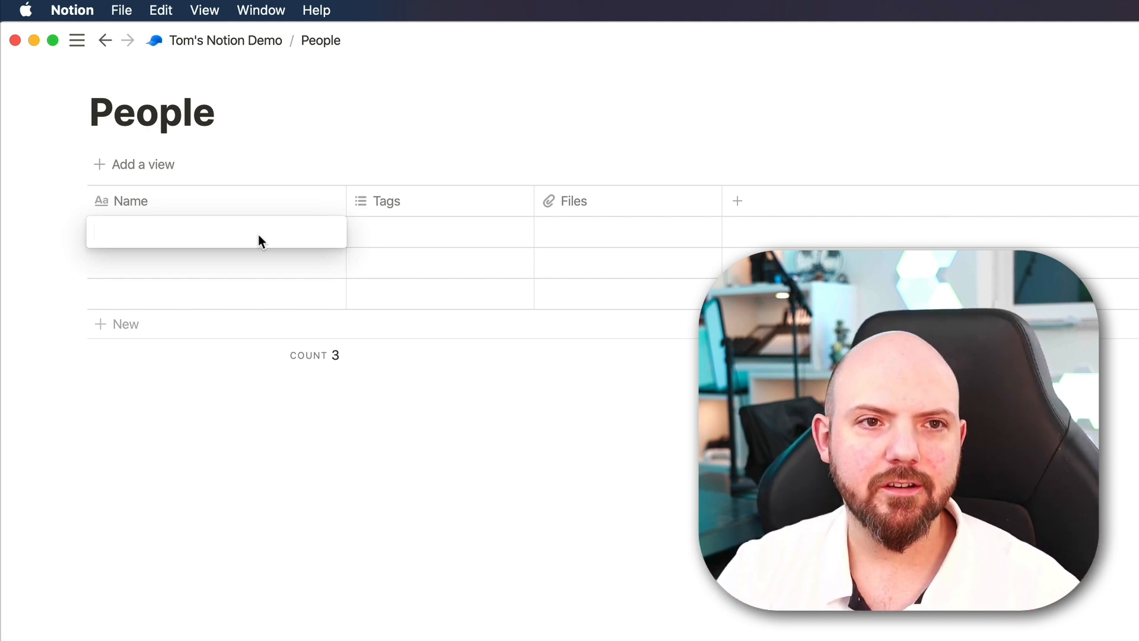
# Enter David Allen with 'Getting things Done' in a text column renamed from Tags to 'Author of'.
pyautogui.write('David Allen')
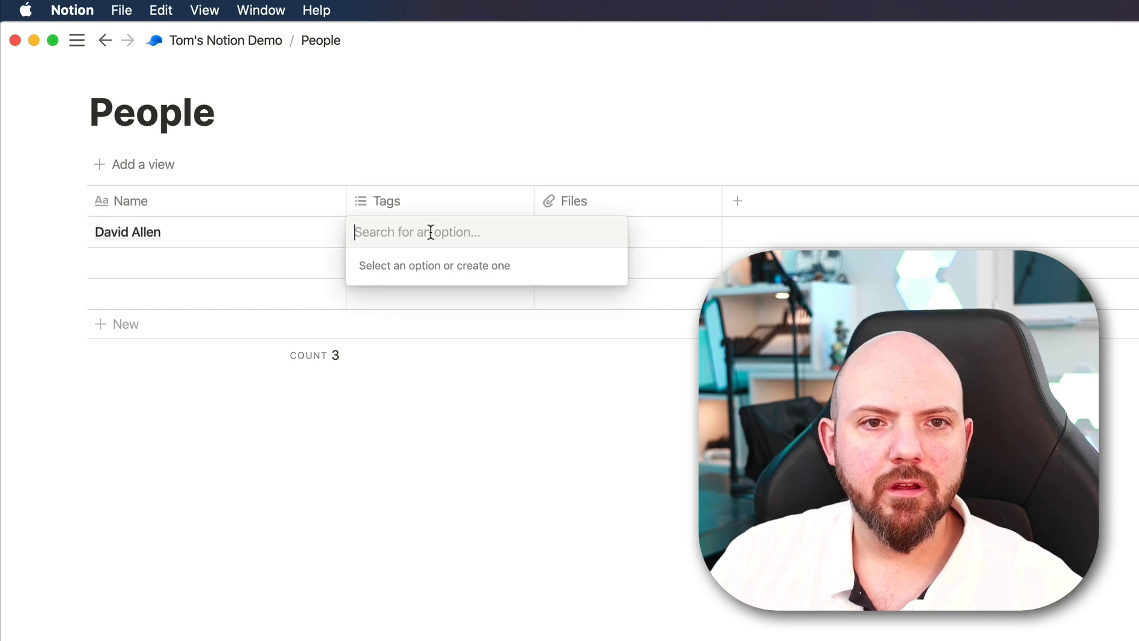
pyautogui.write('Boo')
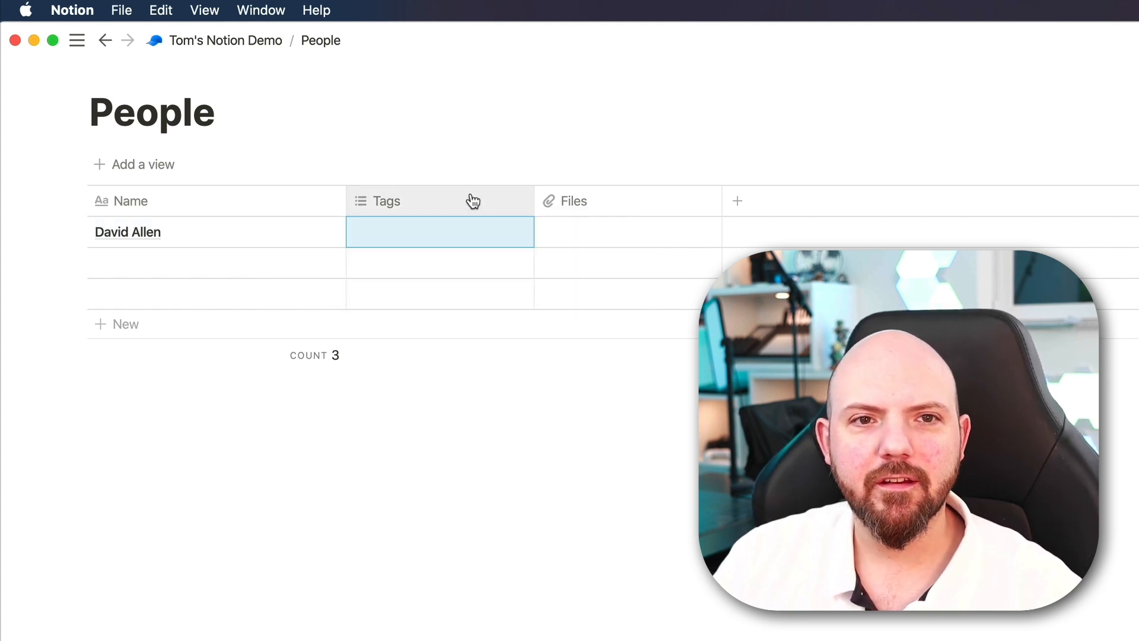
pyautogui.click(386, 201)
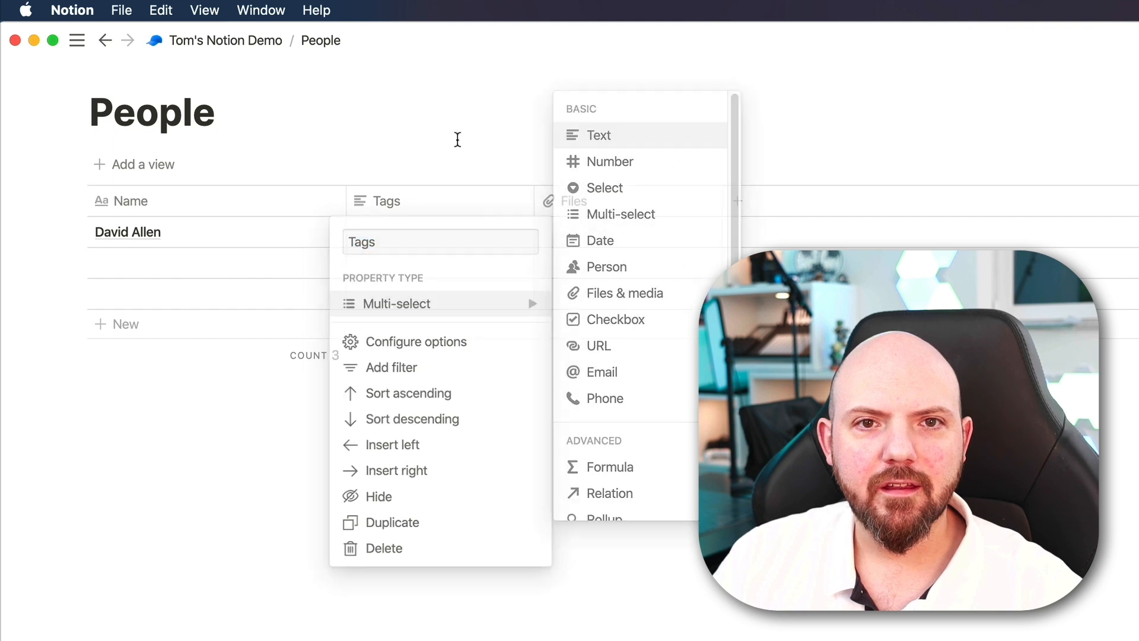
pyautogui.write('GEtt')
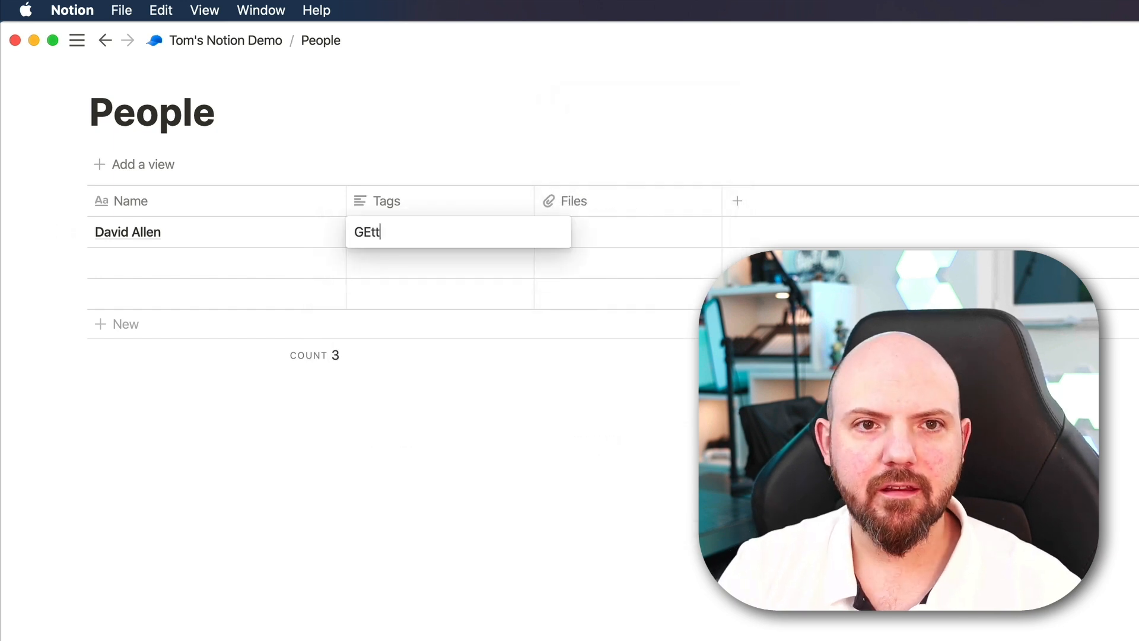
pyautogui.write('Getting things Done')
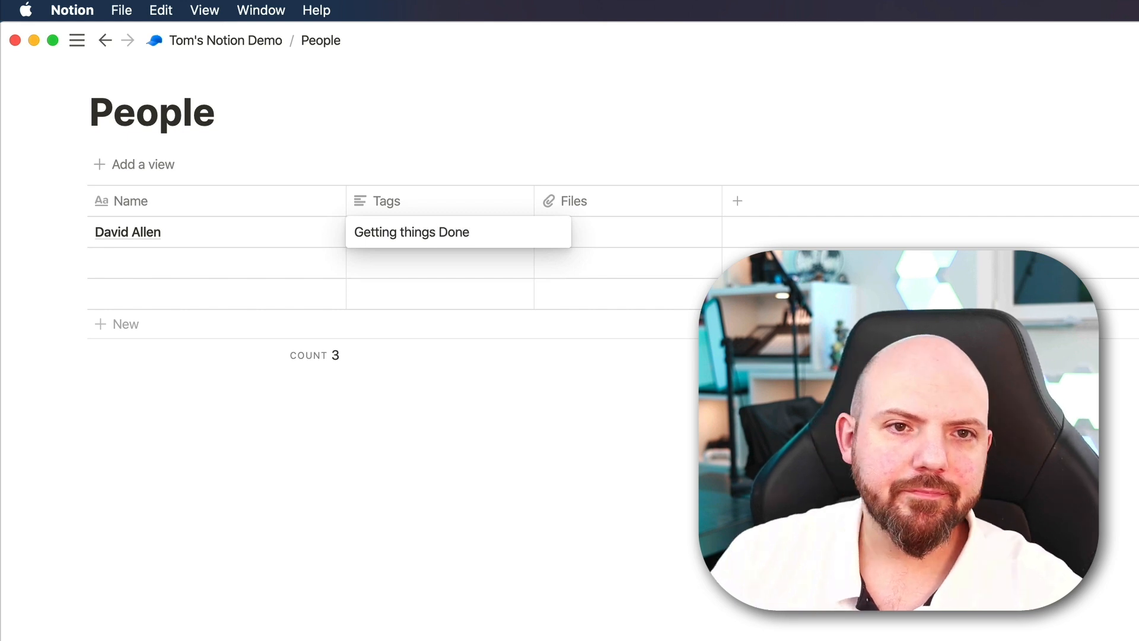
pyautogui.click(387, 201)
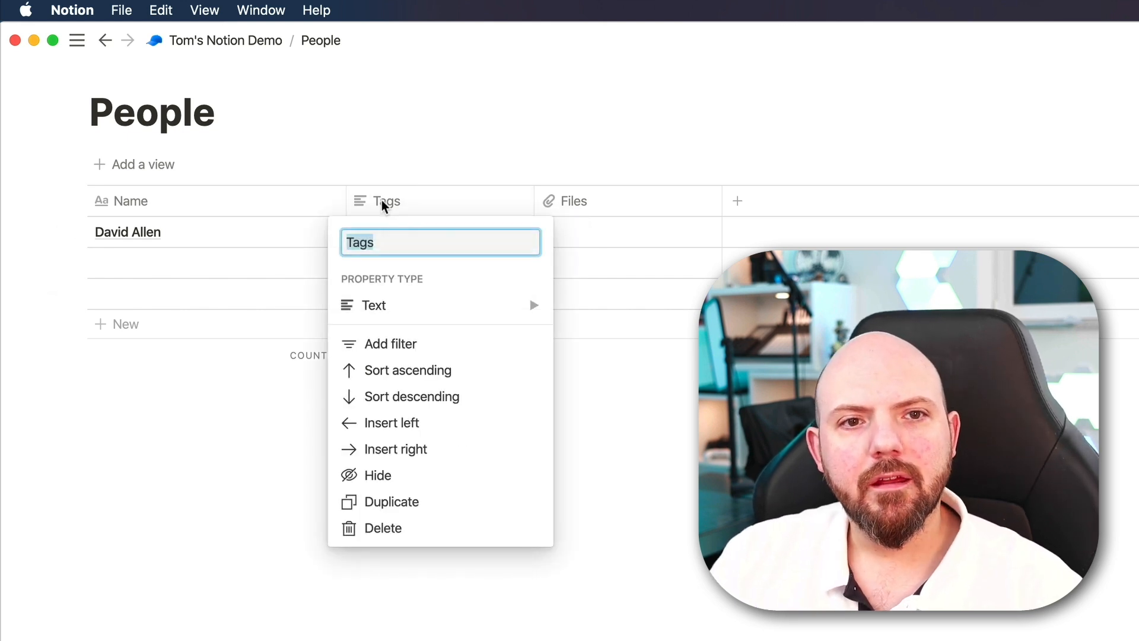
pyautogui.write('Author of')
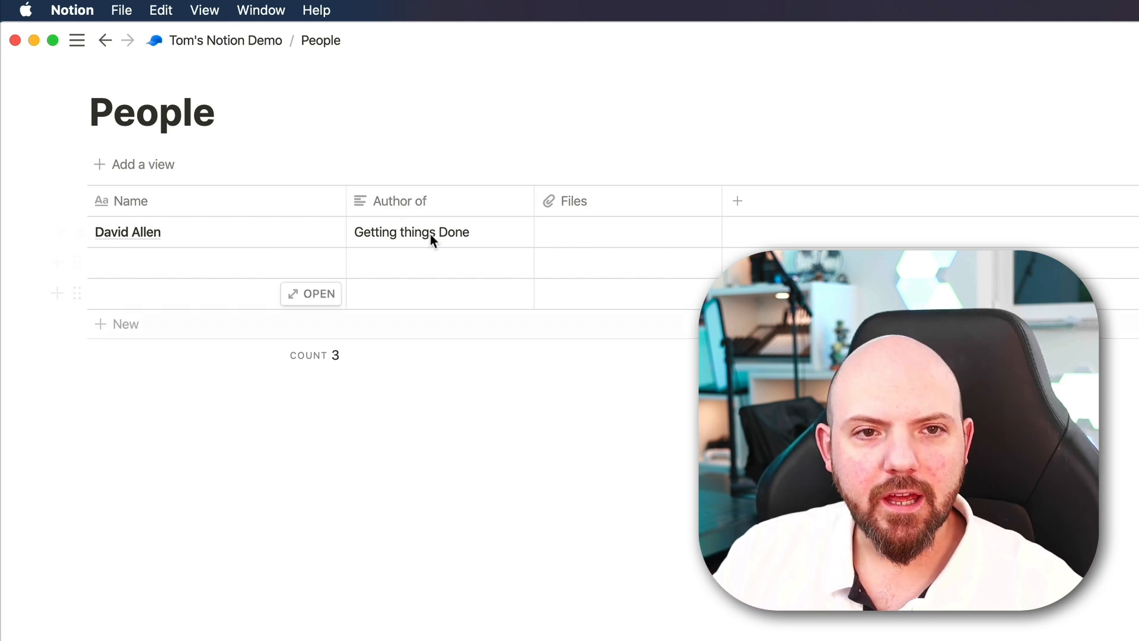
pyautogui.moveTo(462, 265)
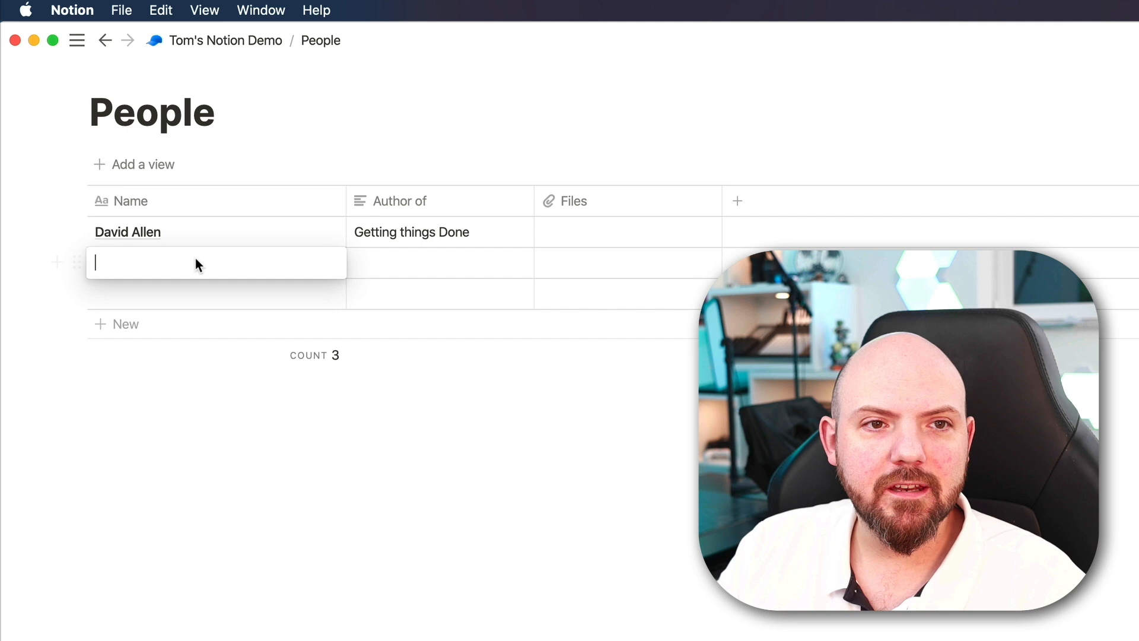
# Add Tom Solid and Ali Abdaal as new rows in the Name column.
pyautogui.write('Tom Solid')
pyautogui.click(216, 294)
pyautogui.write('A')
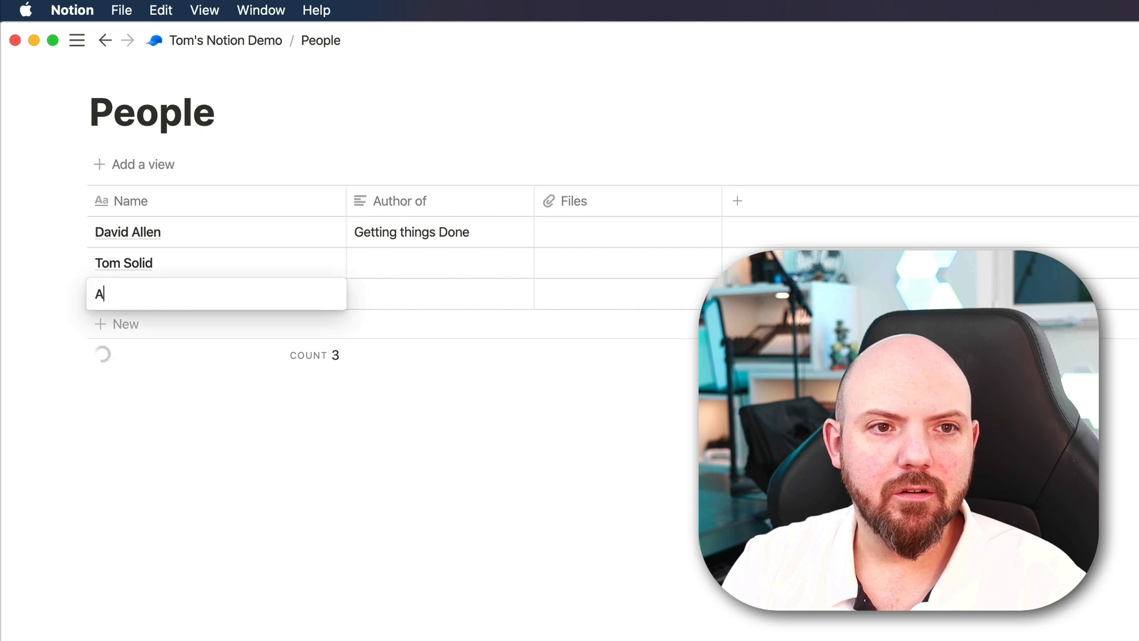
pyautogui.write('li Abdaal')
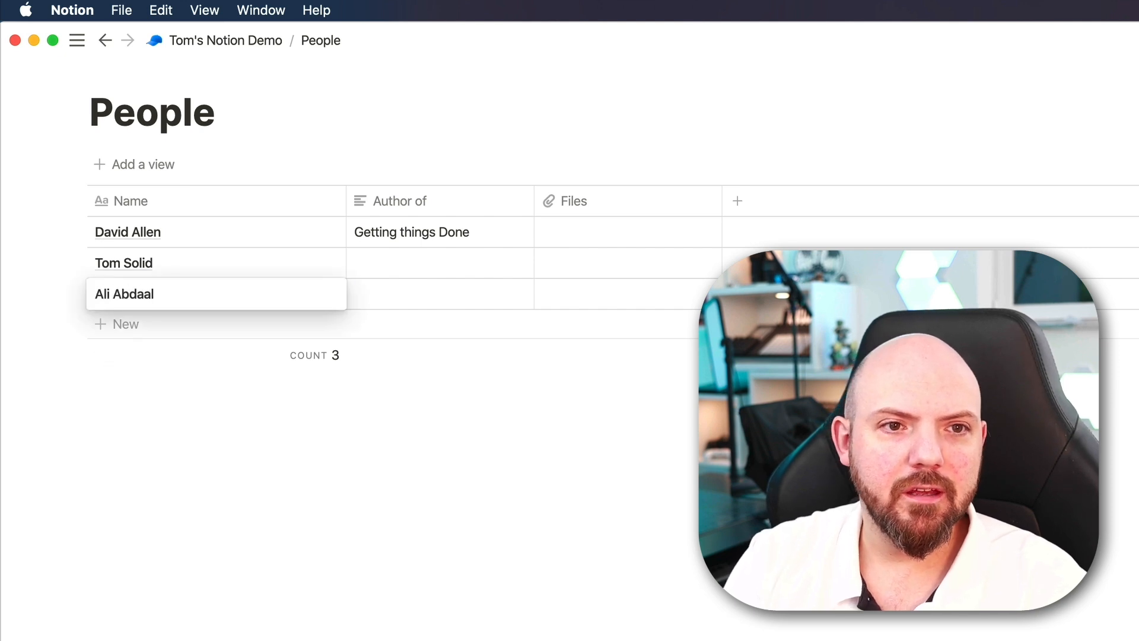
pyautogui.click(125, 324)
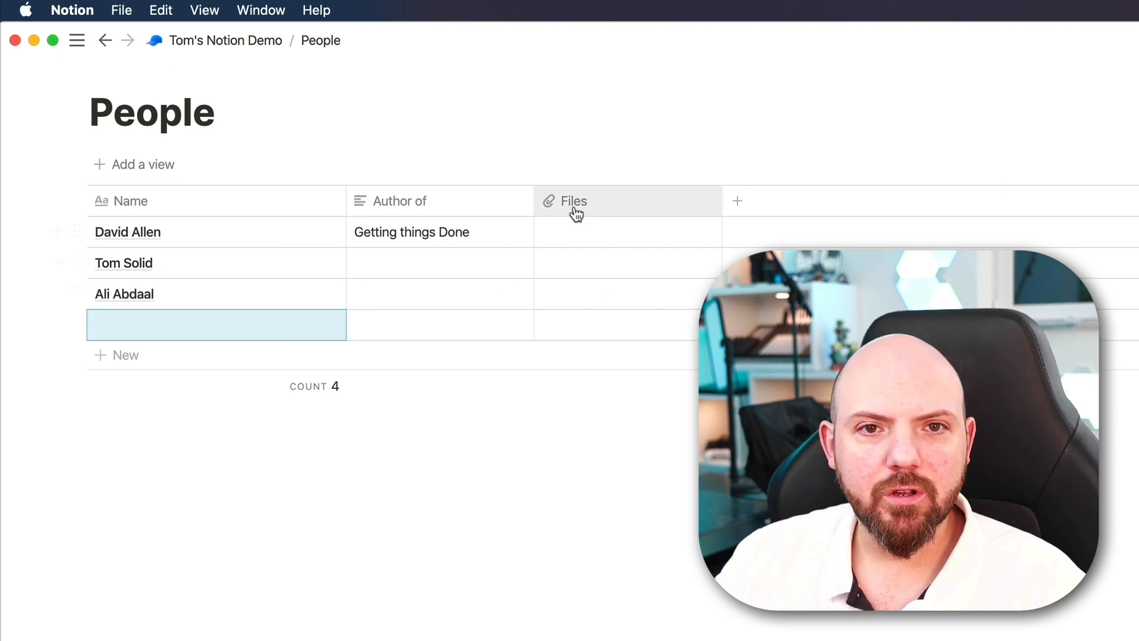
# Turn Files into a YouTube text column holding Paperless Movement and Ali Abdaal.
pyautogui.click(573, 201)
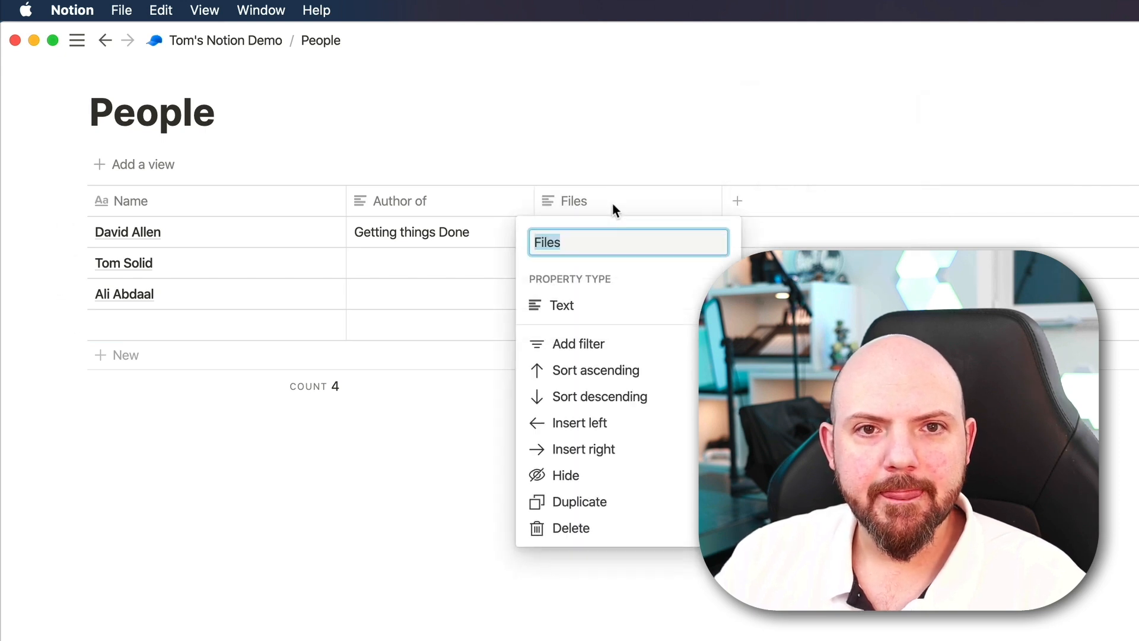
pyautogui.write('YouTube')
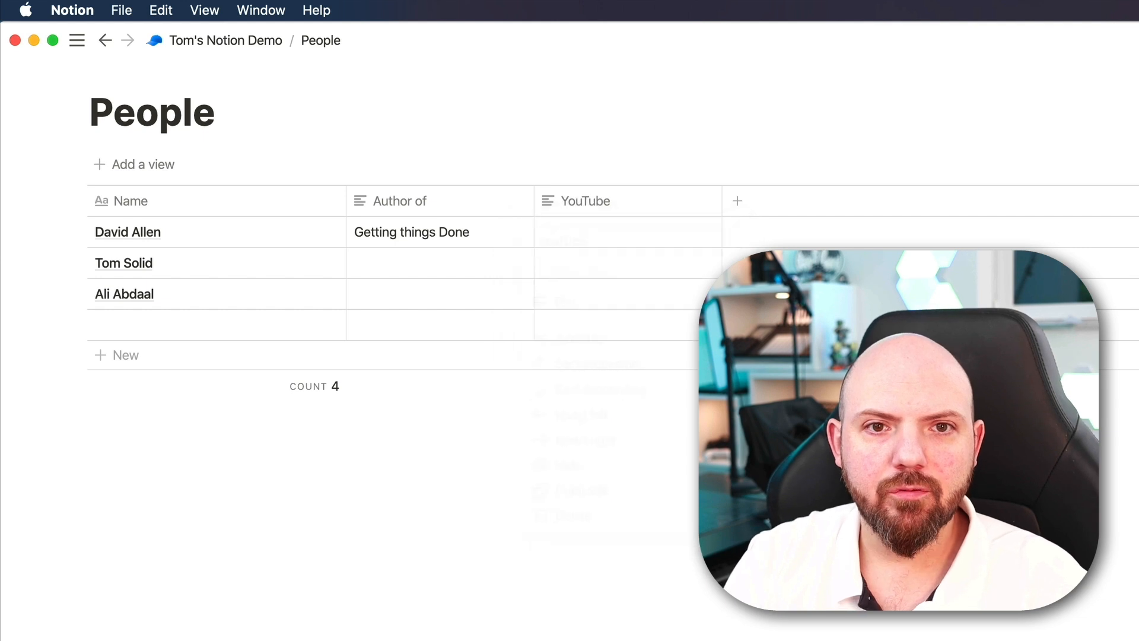
pyautogui.write('Pp')
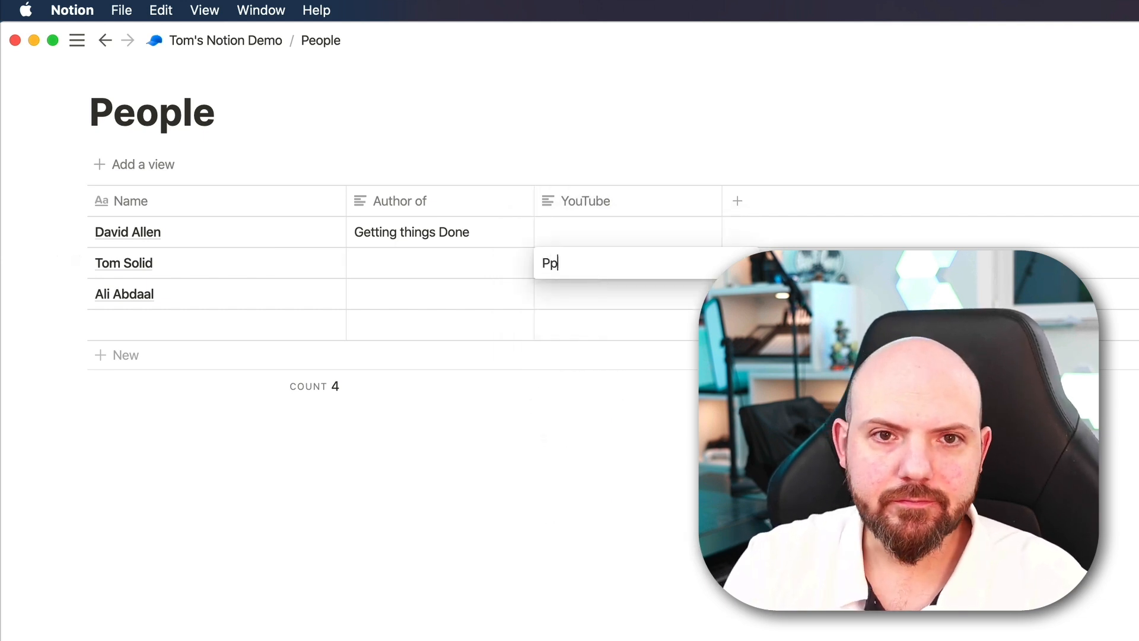
pyautogui.write('Paperless Movement')
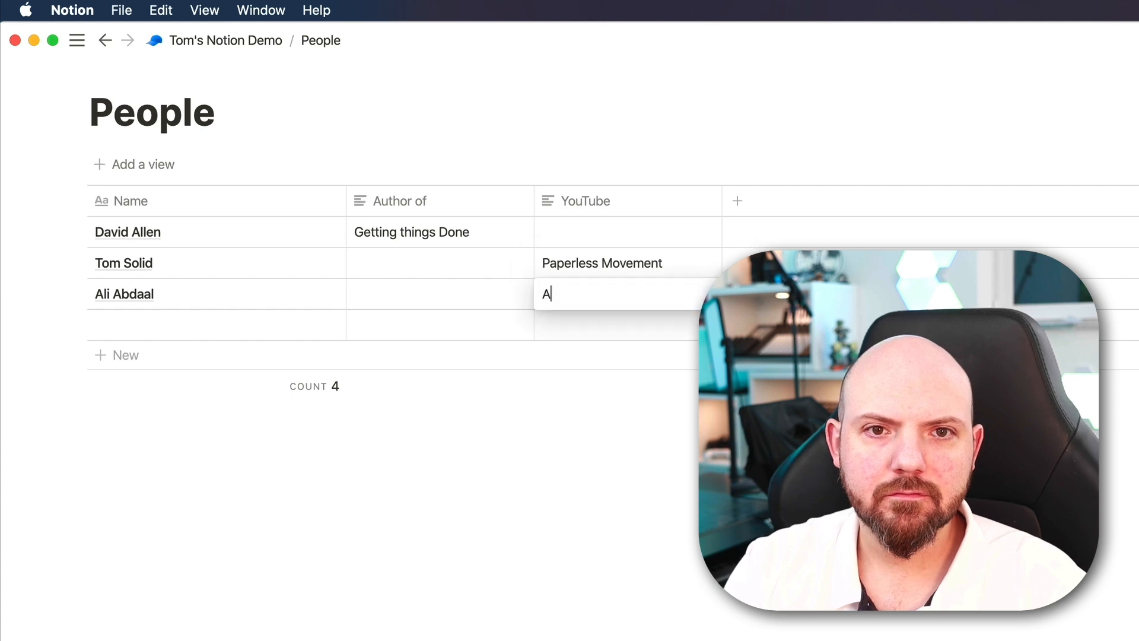
pyautogui.write('li Abdaal')
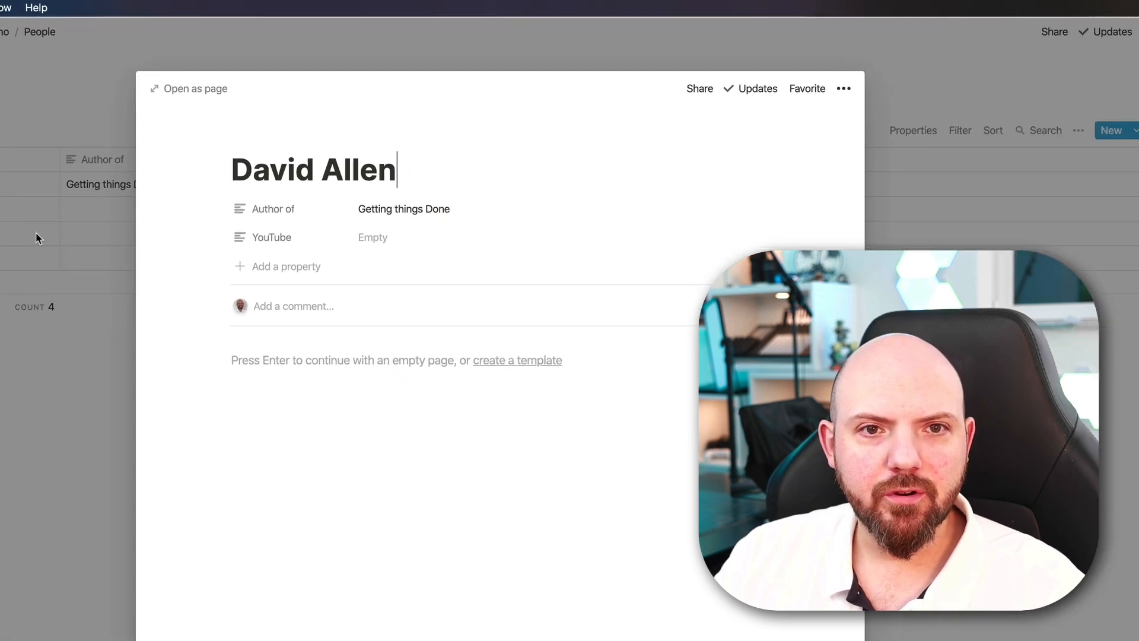
pyautogui.moveTo(376, 222)
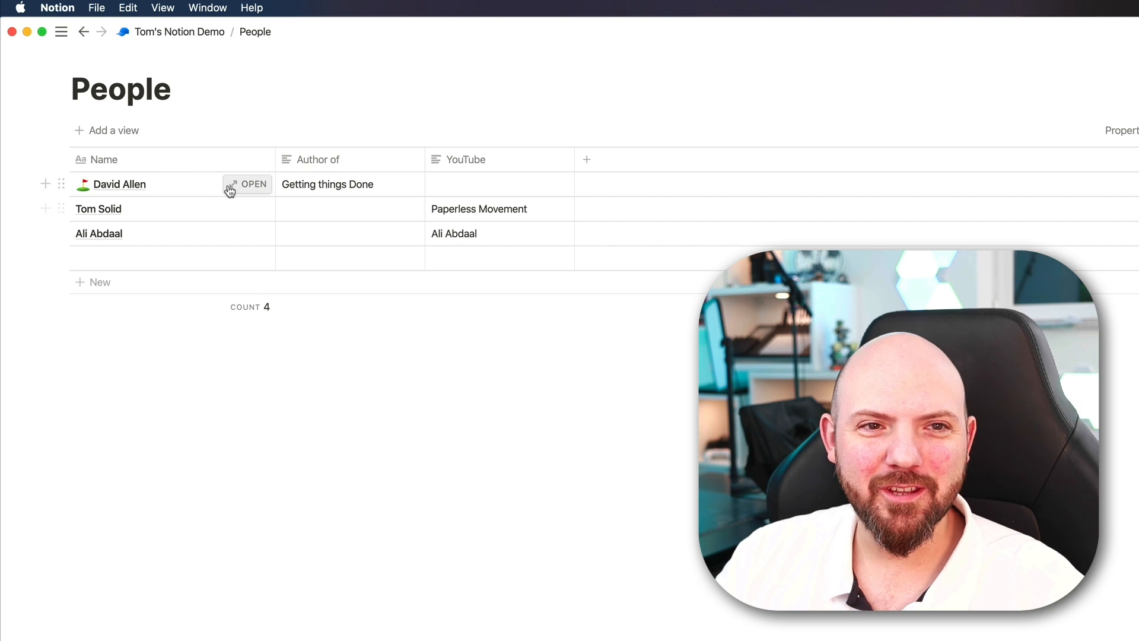
# Open David Allen's page and review the icon's Upload an image and Link options.
pyautogui.click(252, 184)
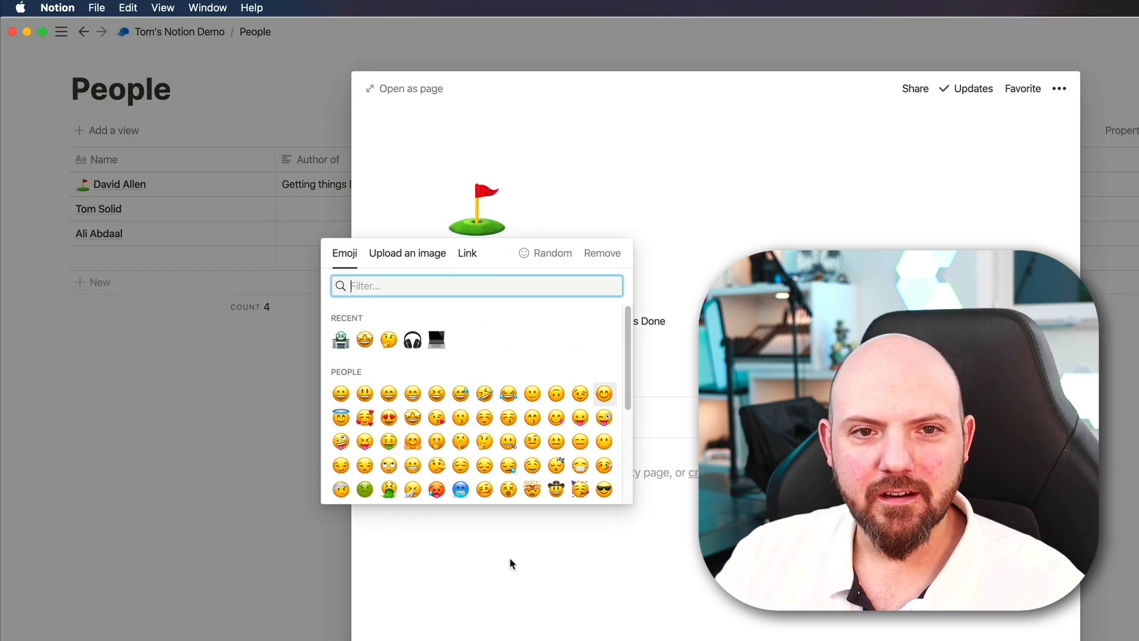
pyautogui.click(407, 253)
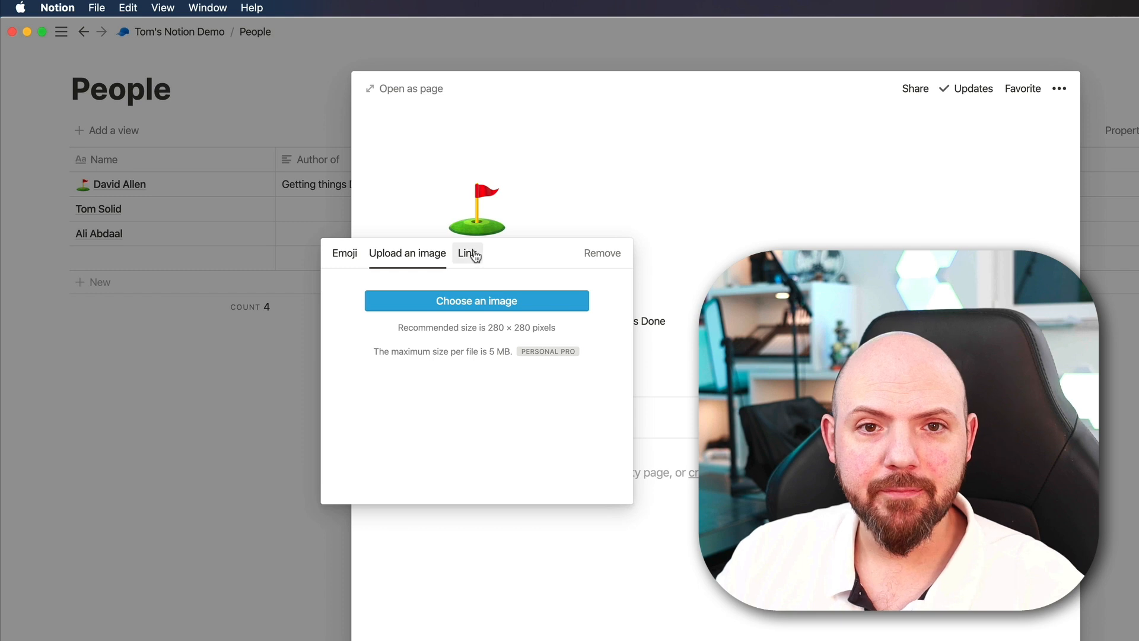
pyautogui.click(476, 205)
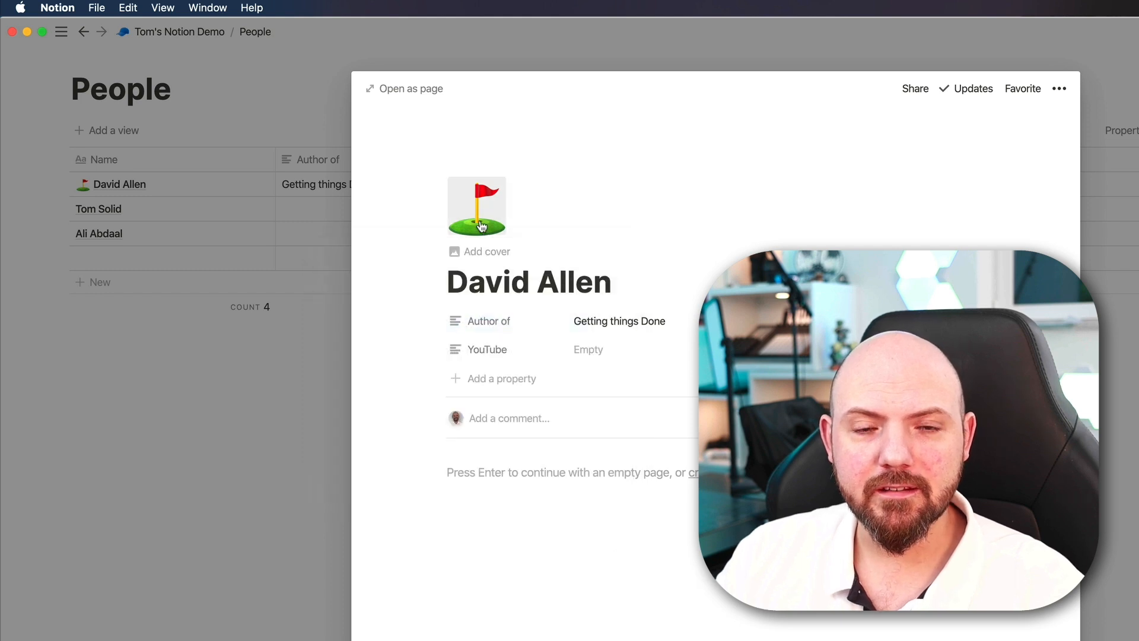
pyautogui.click(477, 206)
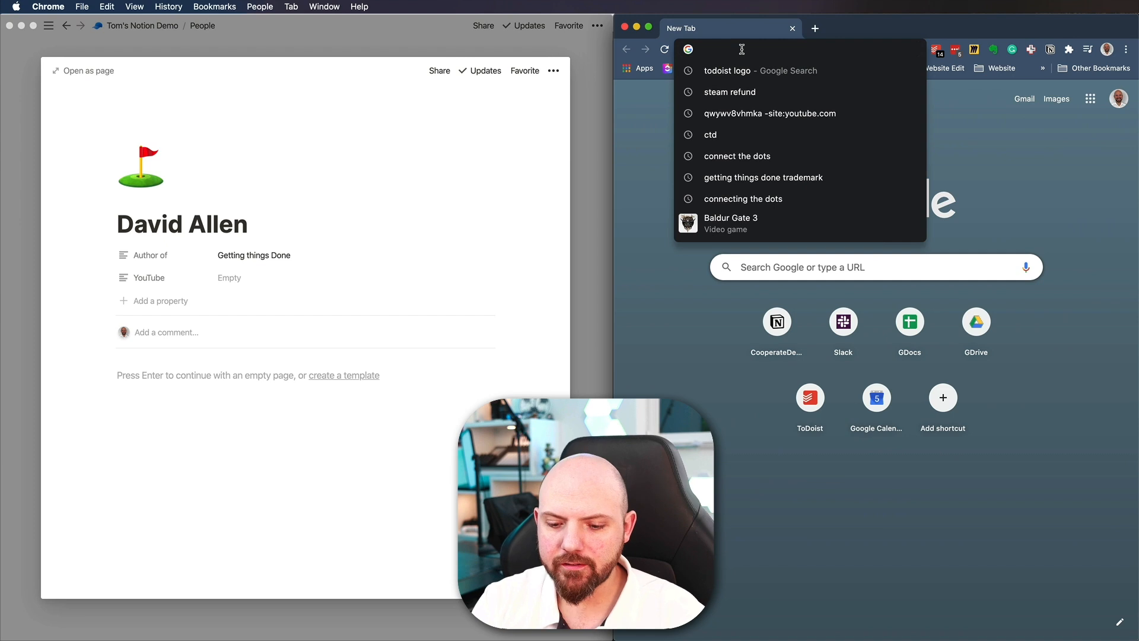
pyautogui.write('linkedin.com/in/davidallengtd/')
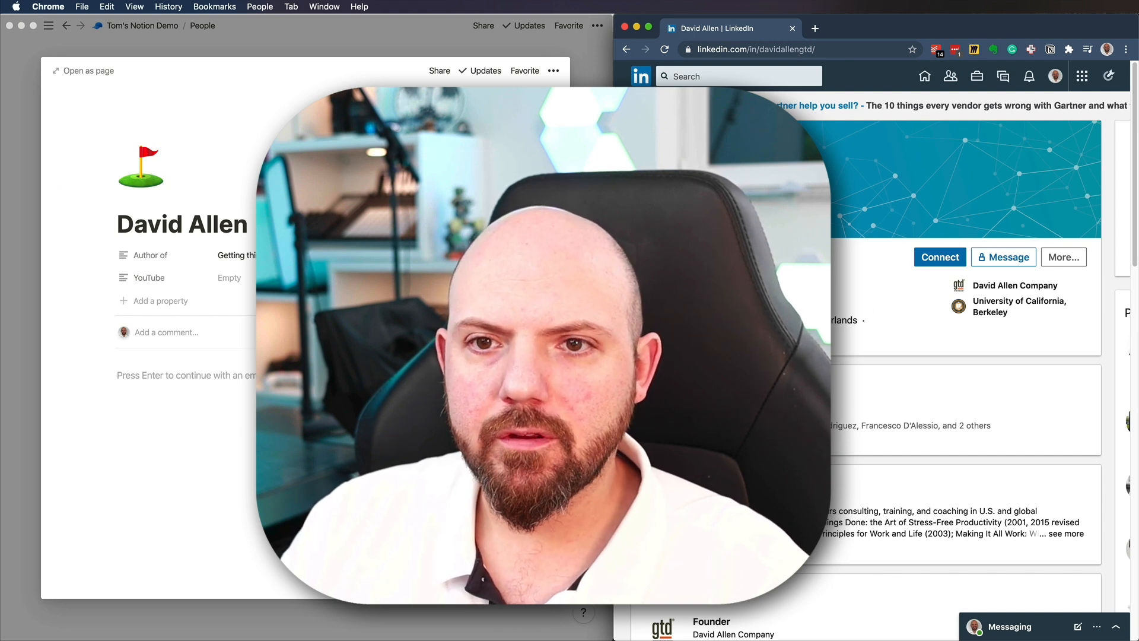
pyautogui.click(878, 149)
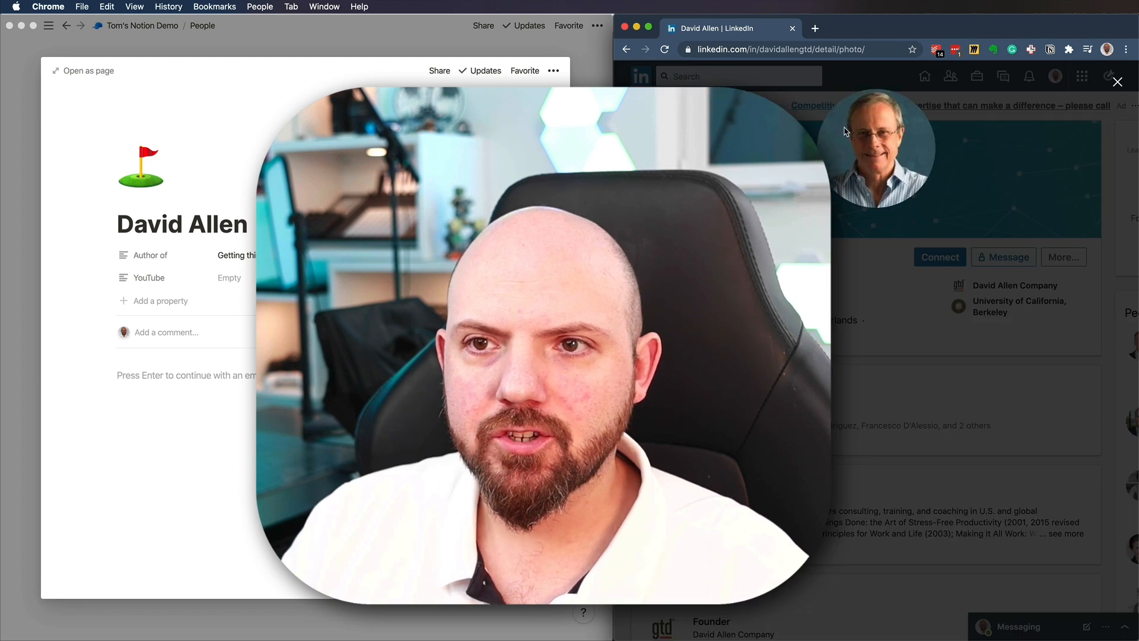
pyautogui.rightClick(875, 145)
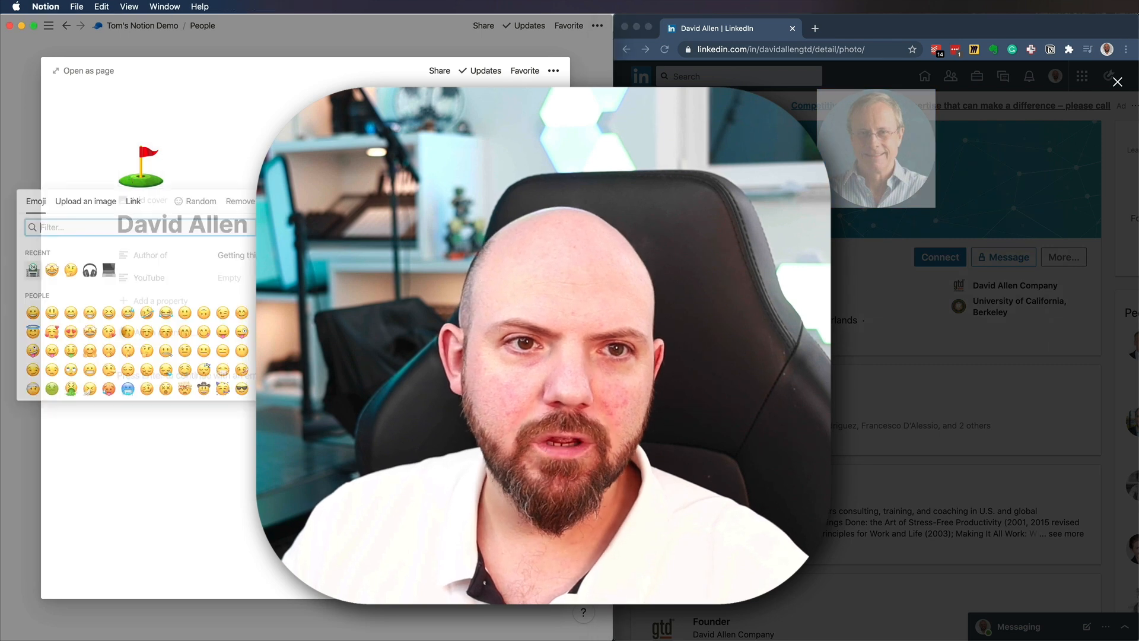
pyautogui.click(133, 201)
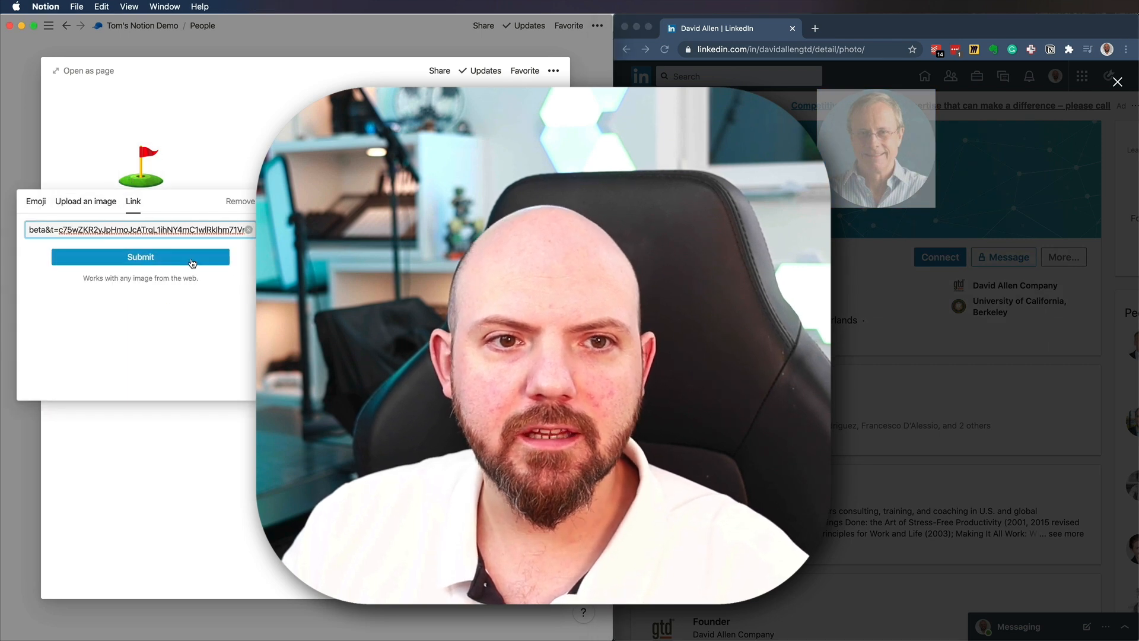
pyautogui.click(140, 257)
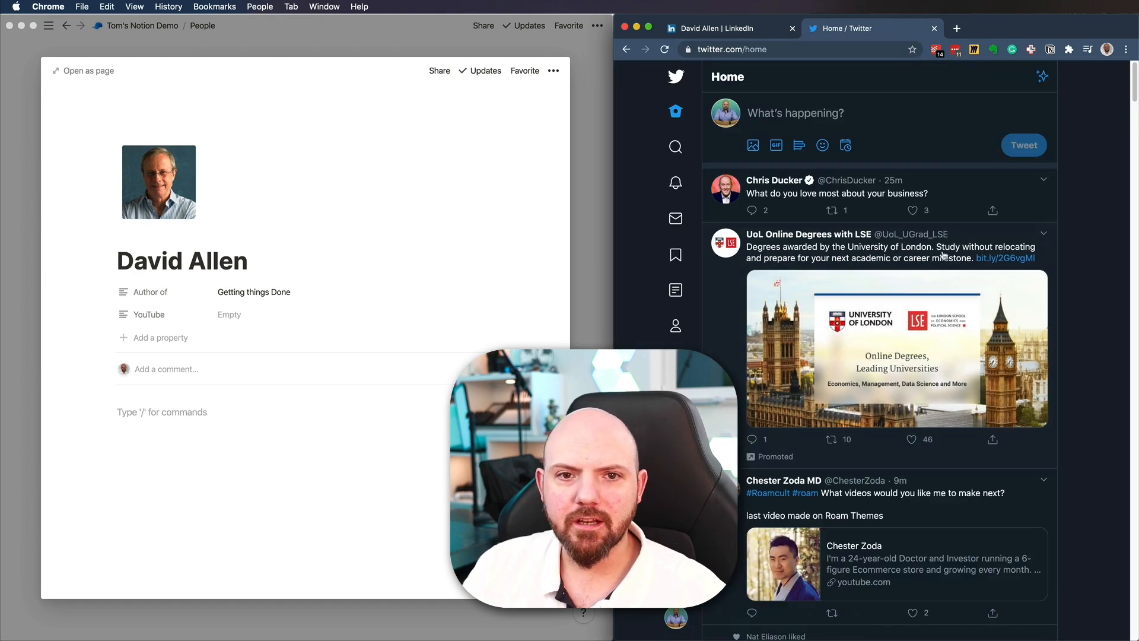
pyautogui.moveTo(675, 148)
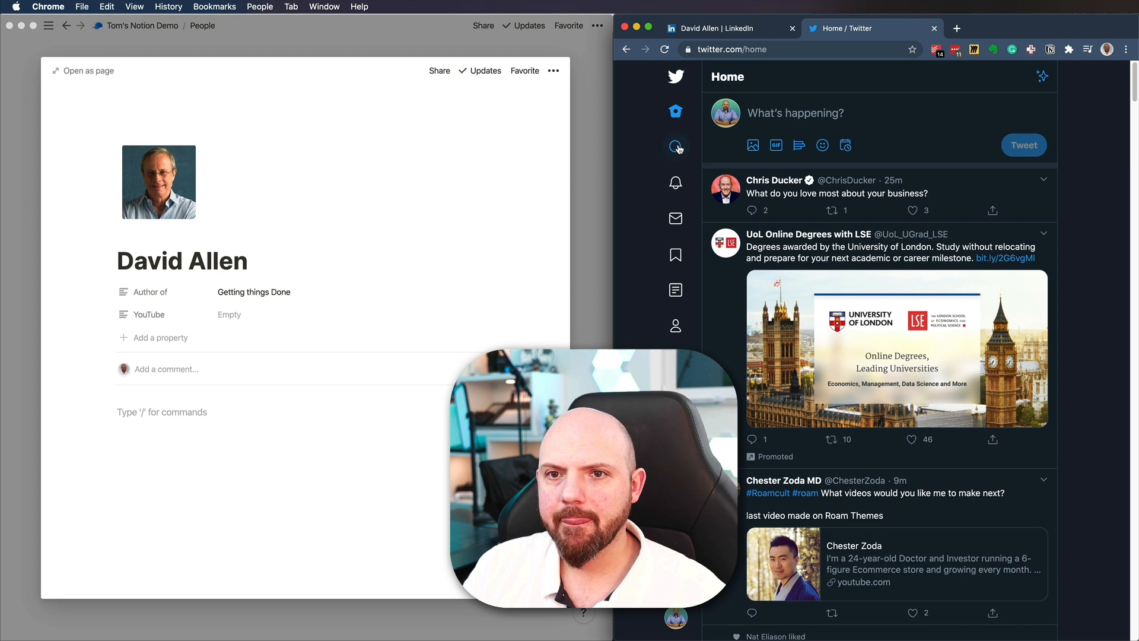
pyautogui.click(676, 147)
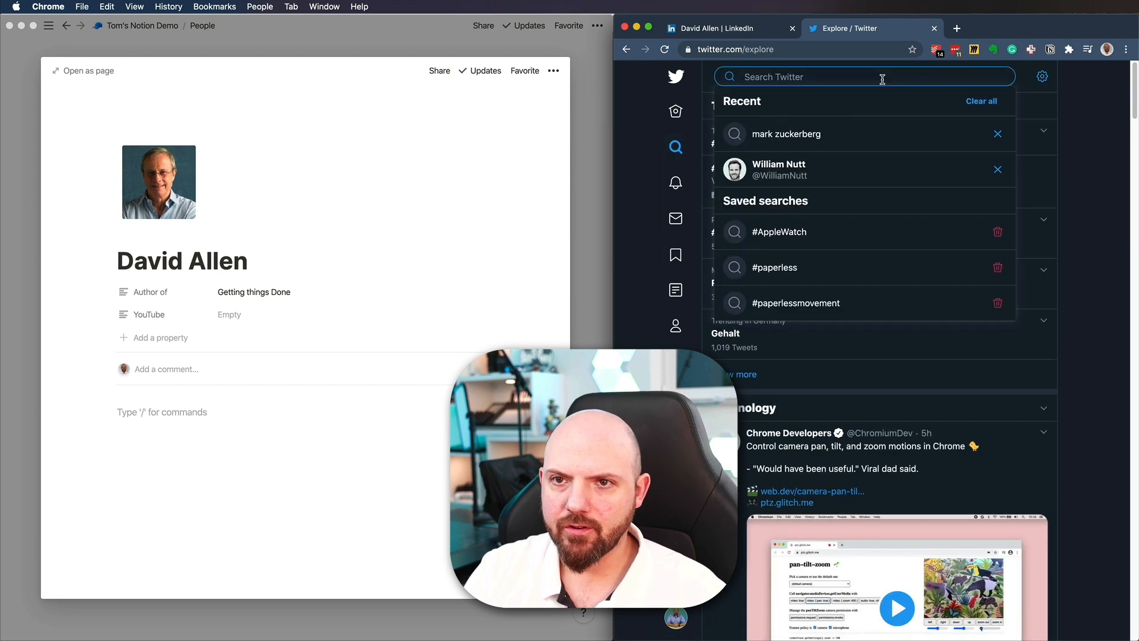
pyautogui.write('david allen')
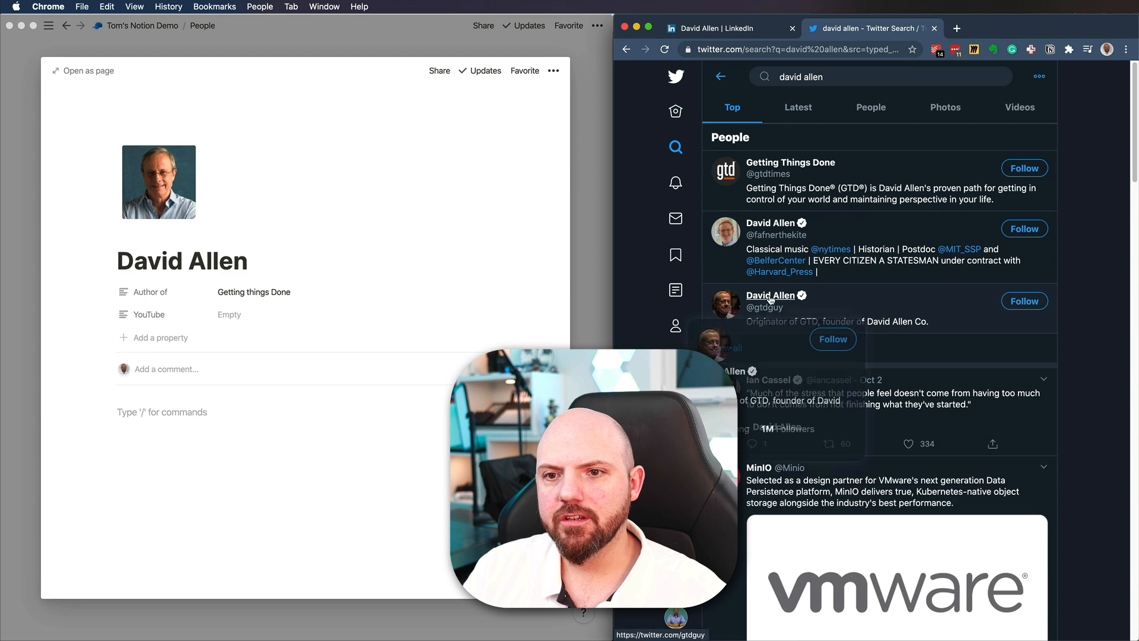
pyautogui.click(770, 295)
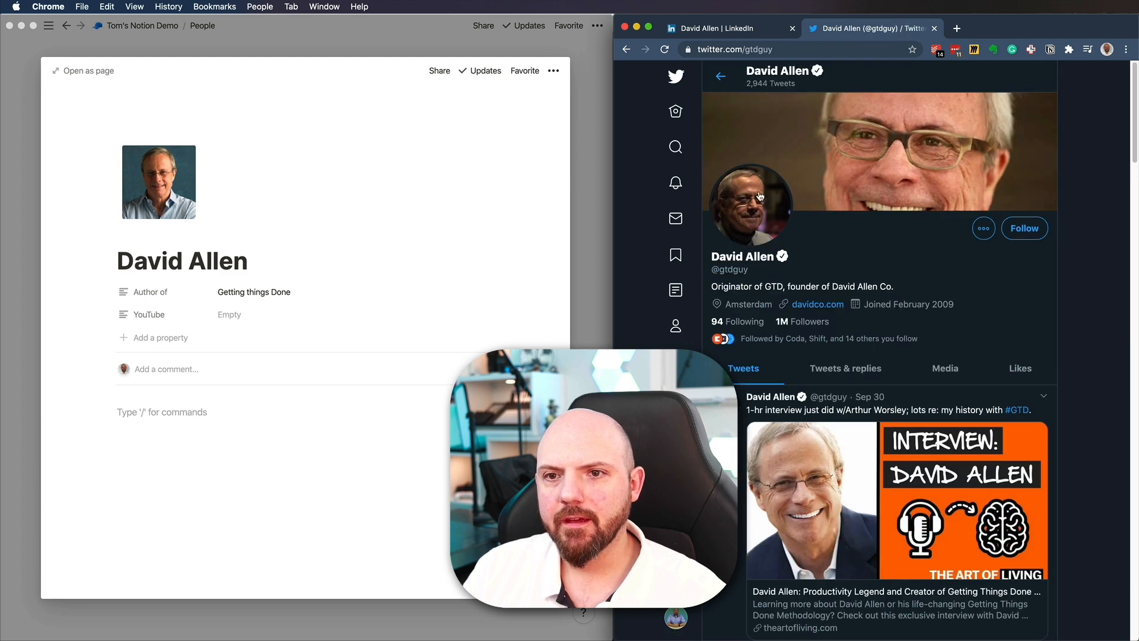
pyautogui.rightClick(752, 203)
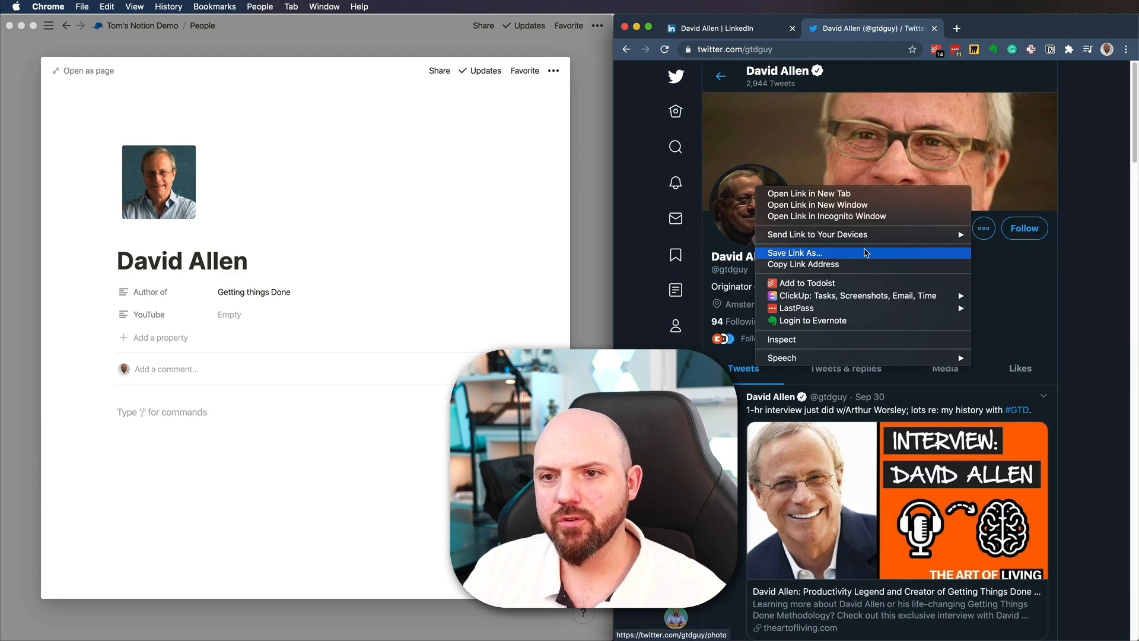
pyautogui.moveTo(744, 193)
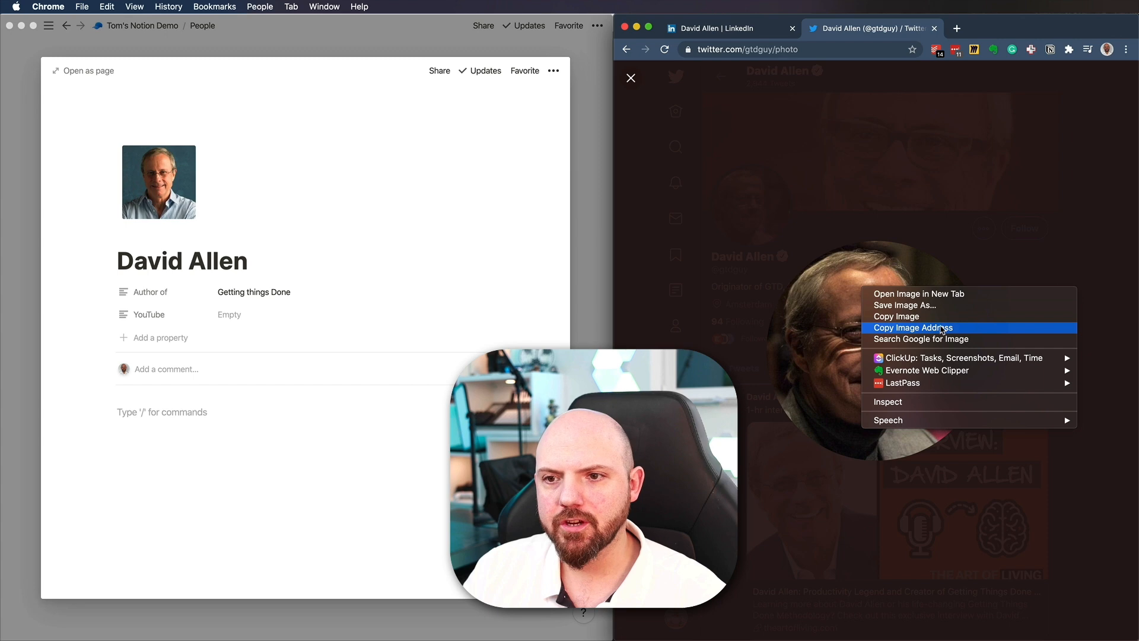
pyautogui.click(913, 327)
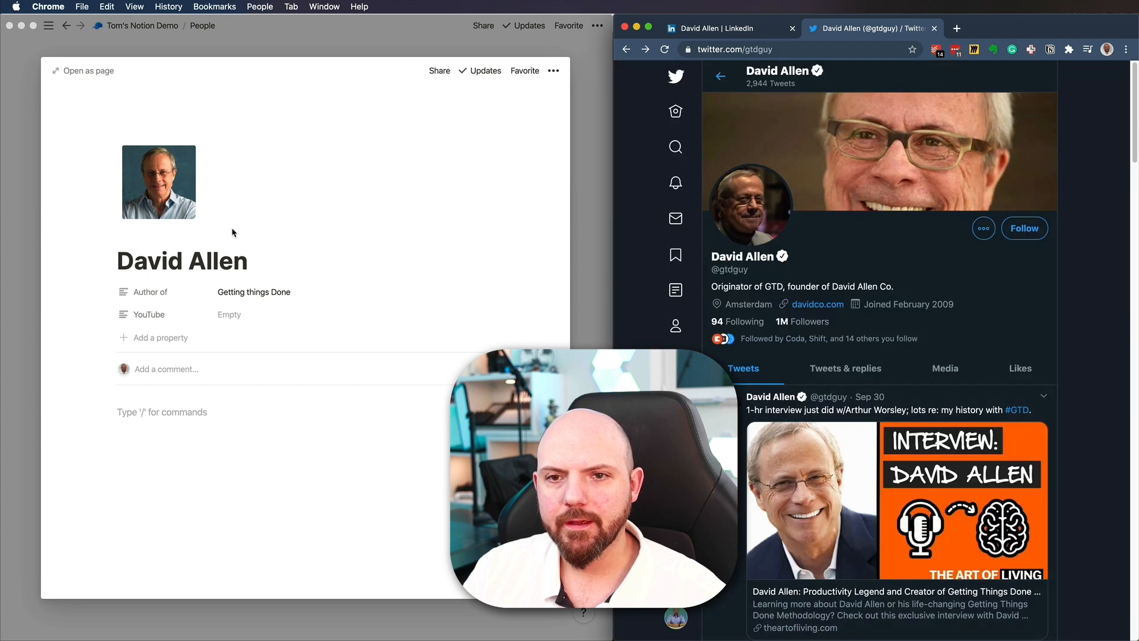
pyautogui.click(158, 181)
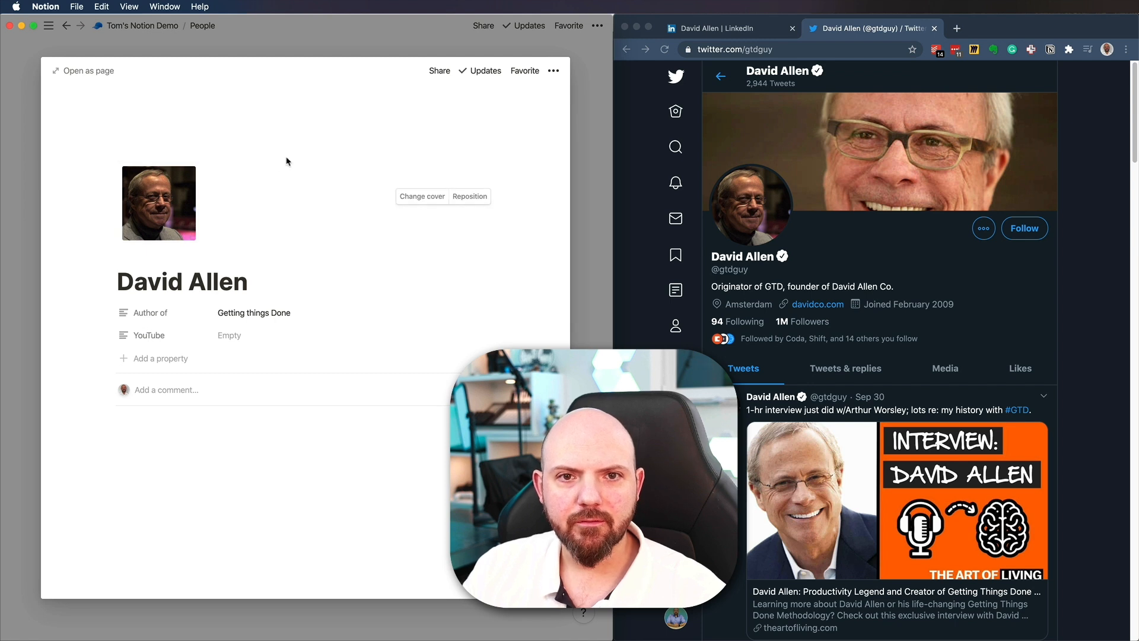
# Set an Unsplash 'project management' sticky-notes photo as David Allen's page cover.
pyautogui.click(422, 196)
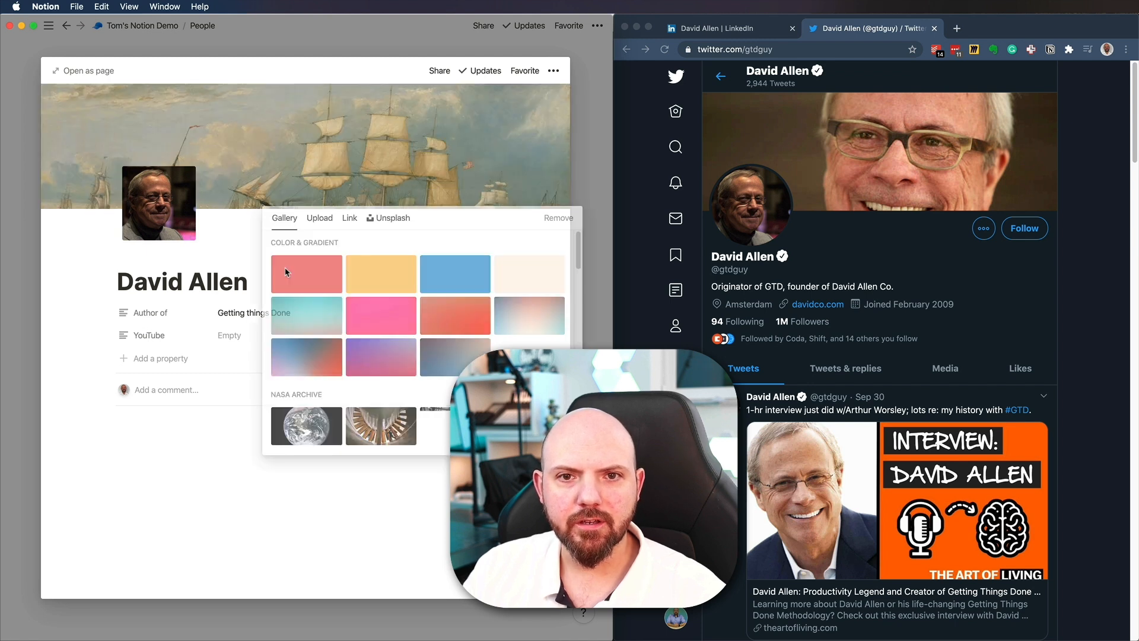
pyautogui.click(319, 218)
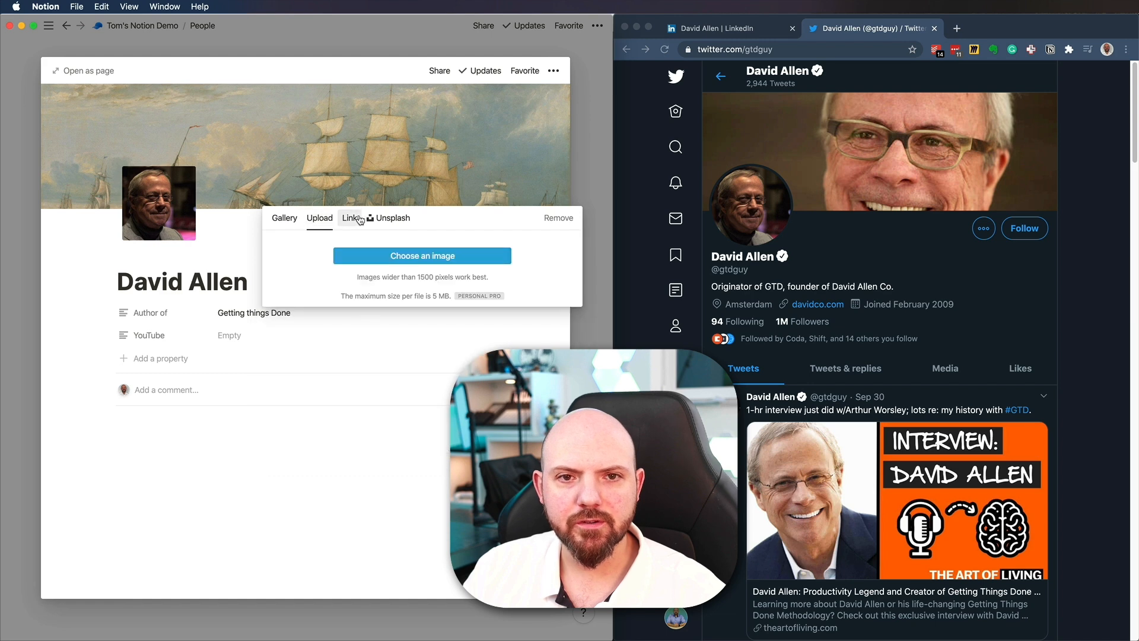
pyautogui.click(392, 218)
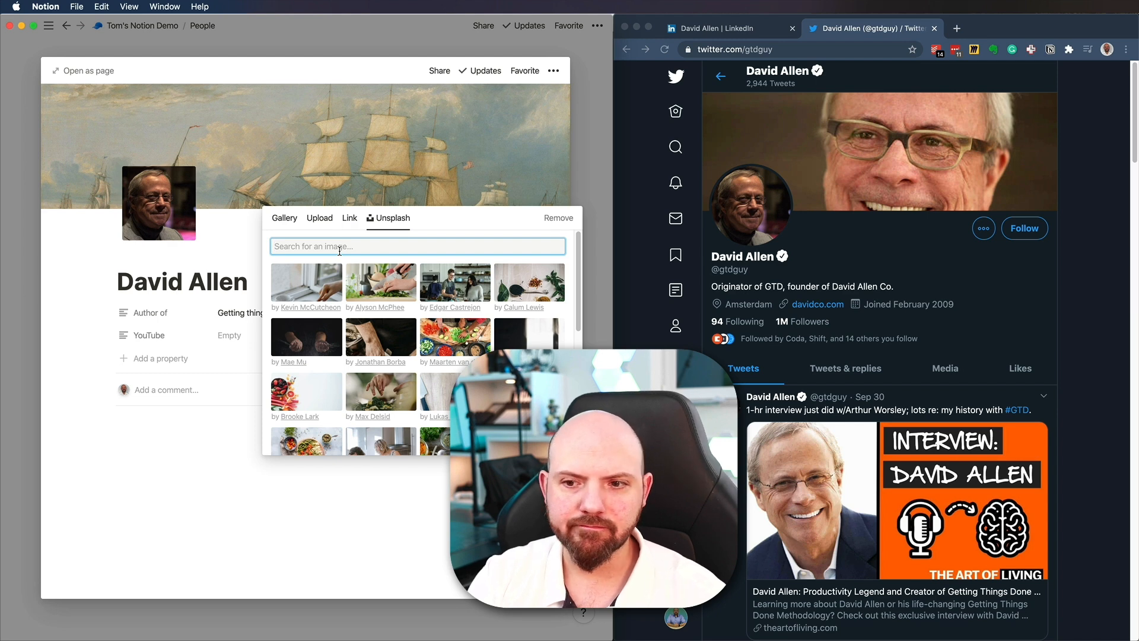
pyautogui.write('project management')
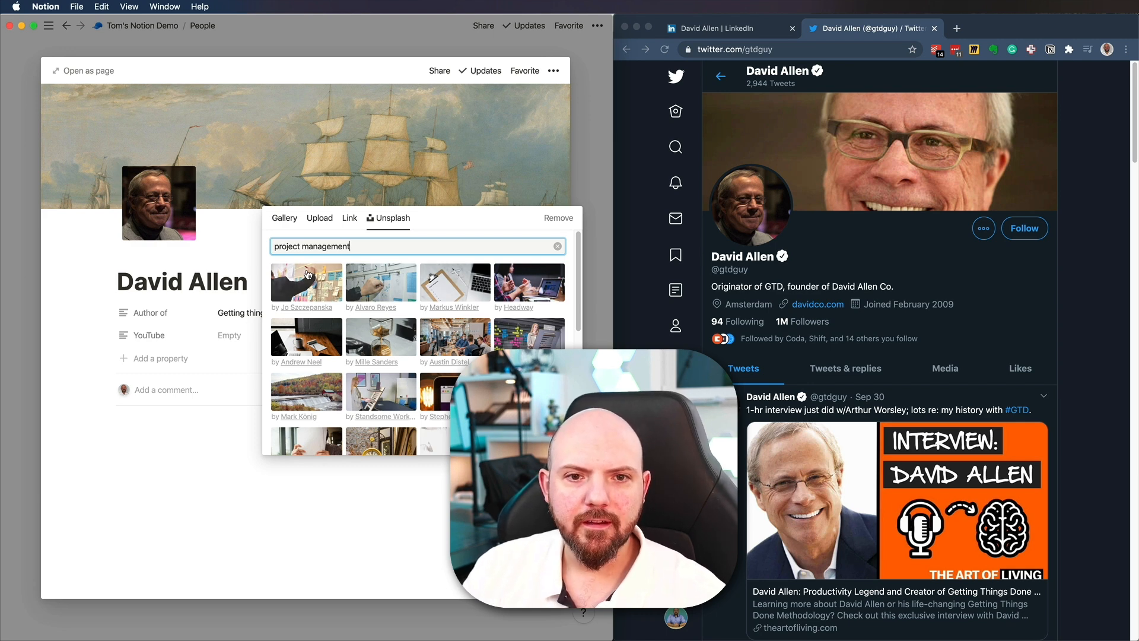
pyautogui.click(306, 282)
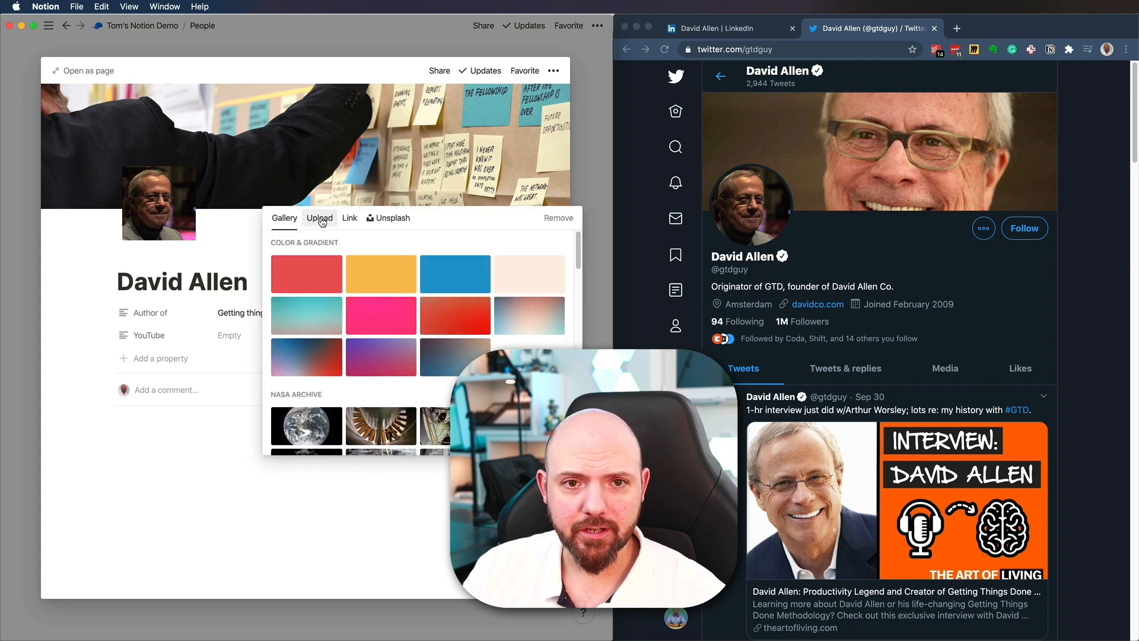
# Replace the cover with David Allen's Twitter header photo by image link, then return to People.
pyautogui.click(349, 218)
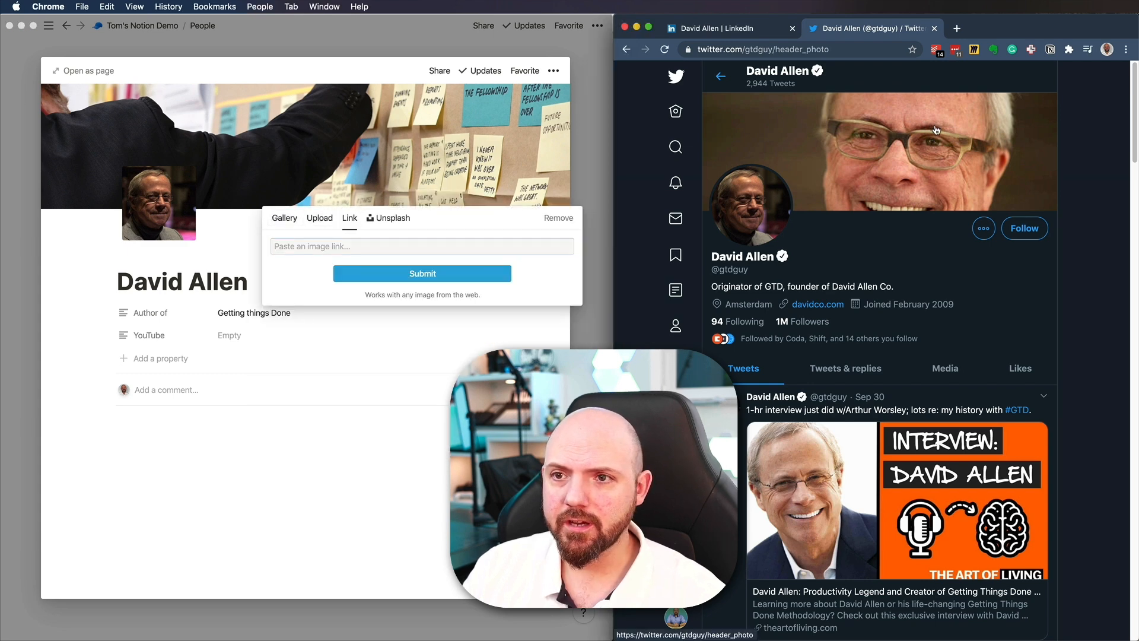
pyautogui.rightClick(936, 130)
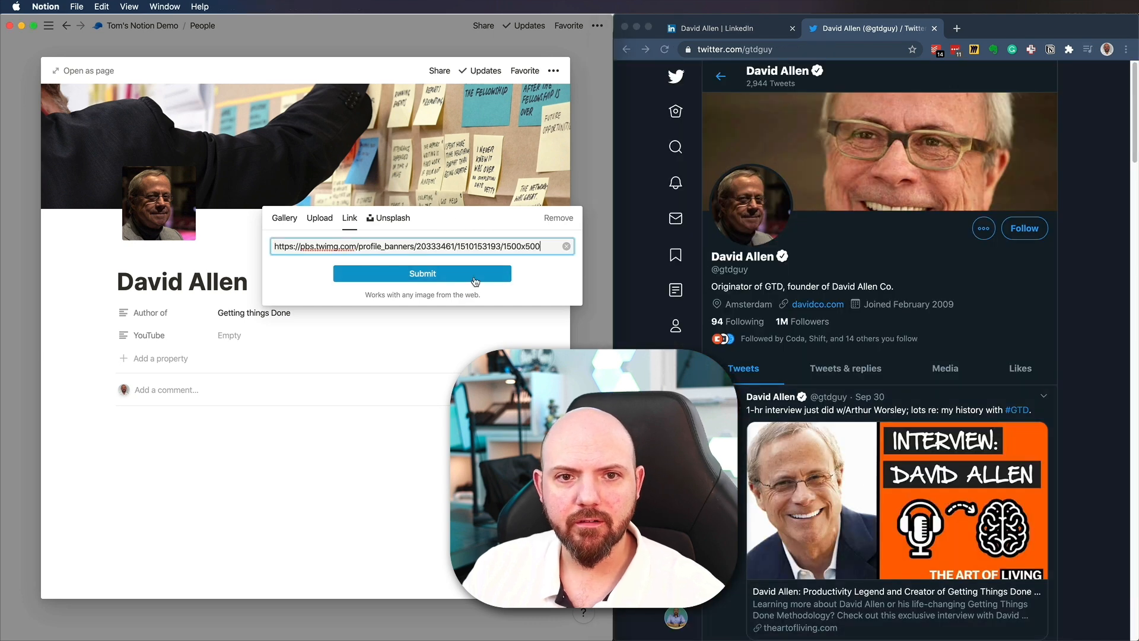
pyautogui.click(422, 273)
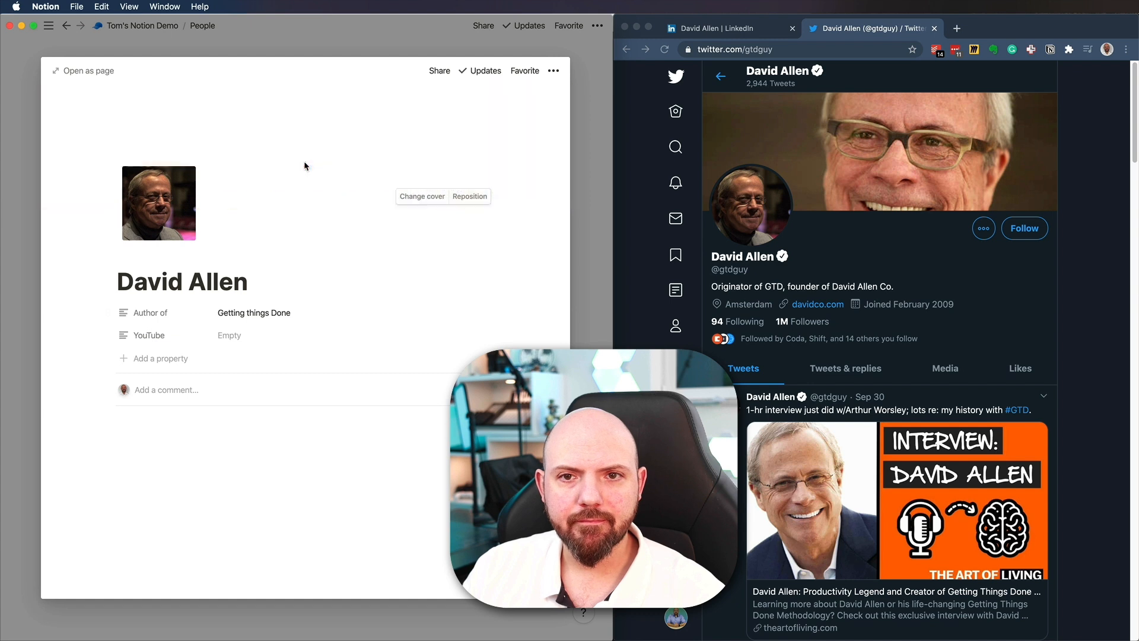
pyautogui.click(421, 197)
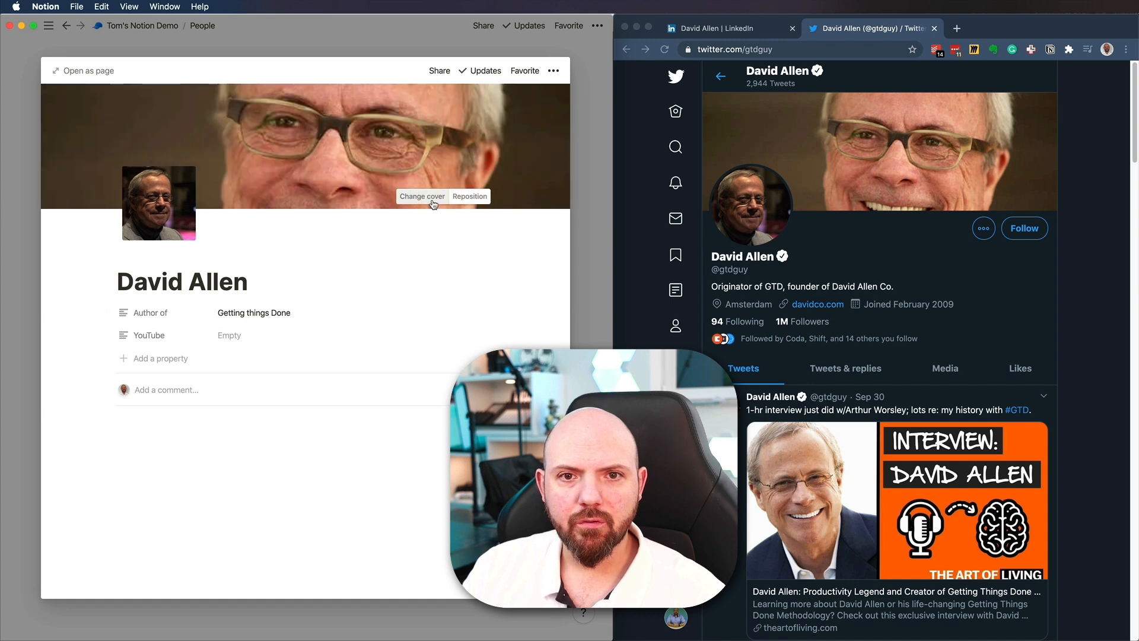
pyautogui.click(469, 196)
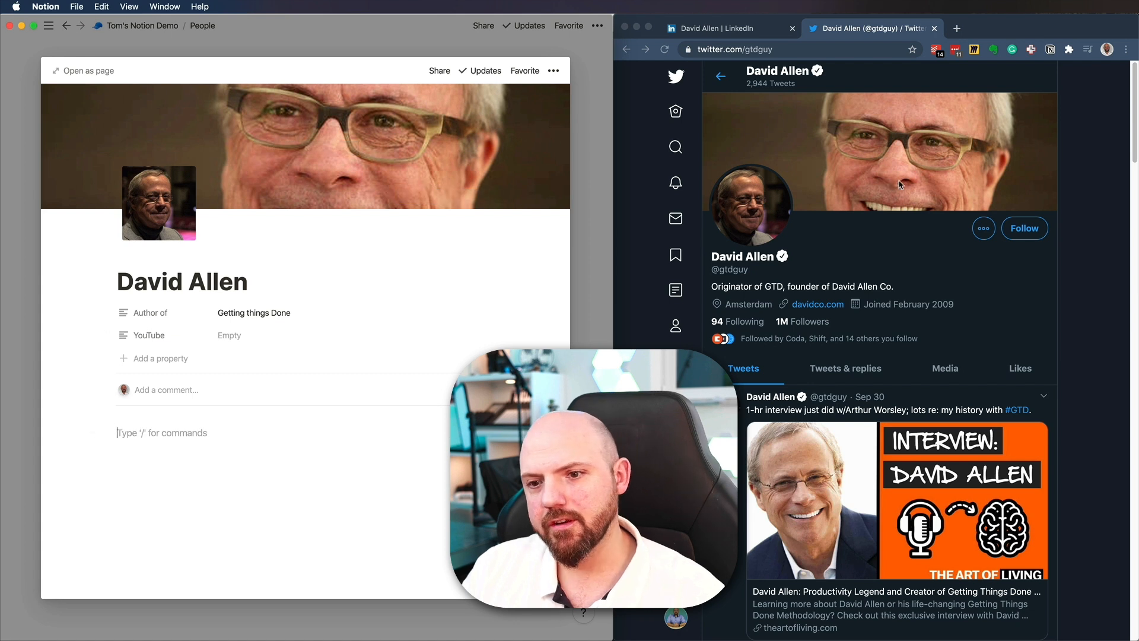
pyautogui.moveTo(269, 93)
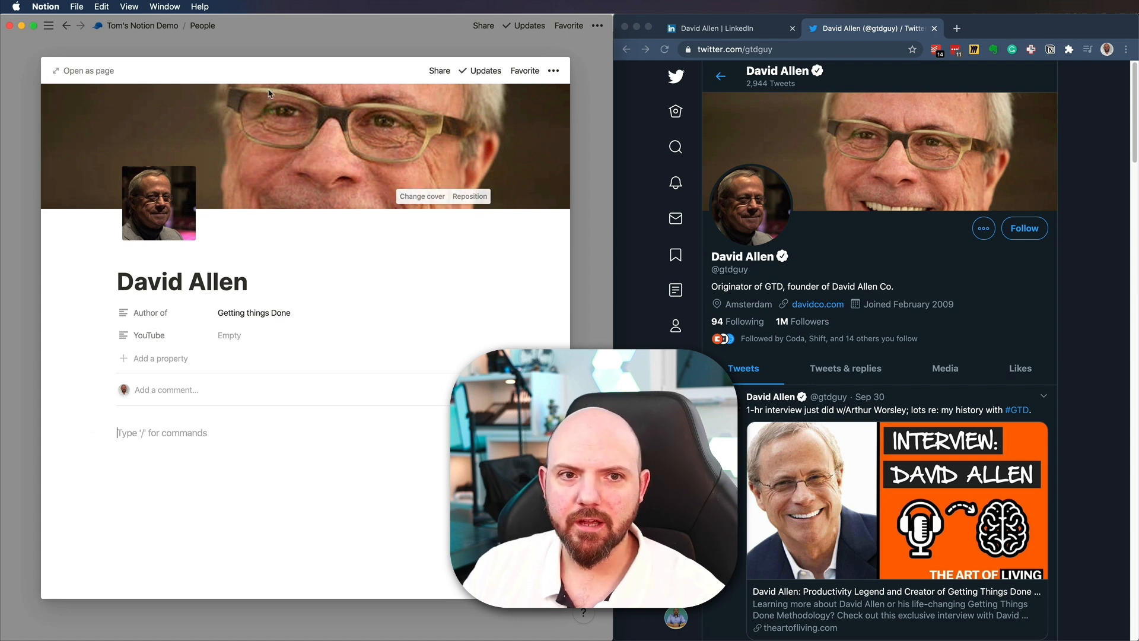
pyautogui.moveTo(592, 331)
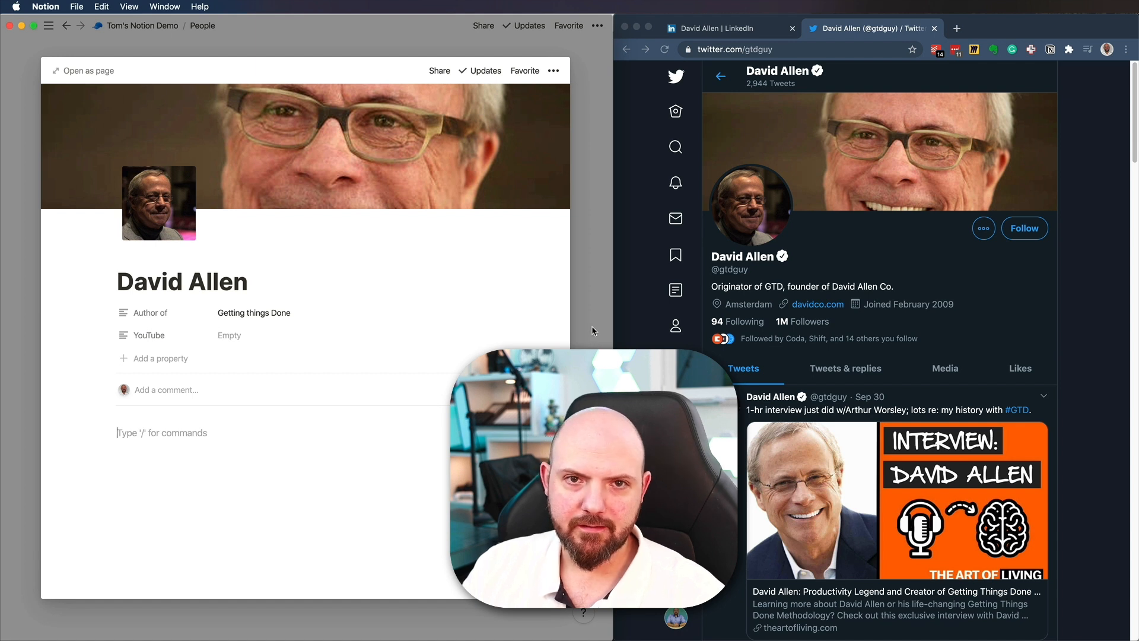
pyautogui.click(66, 26)
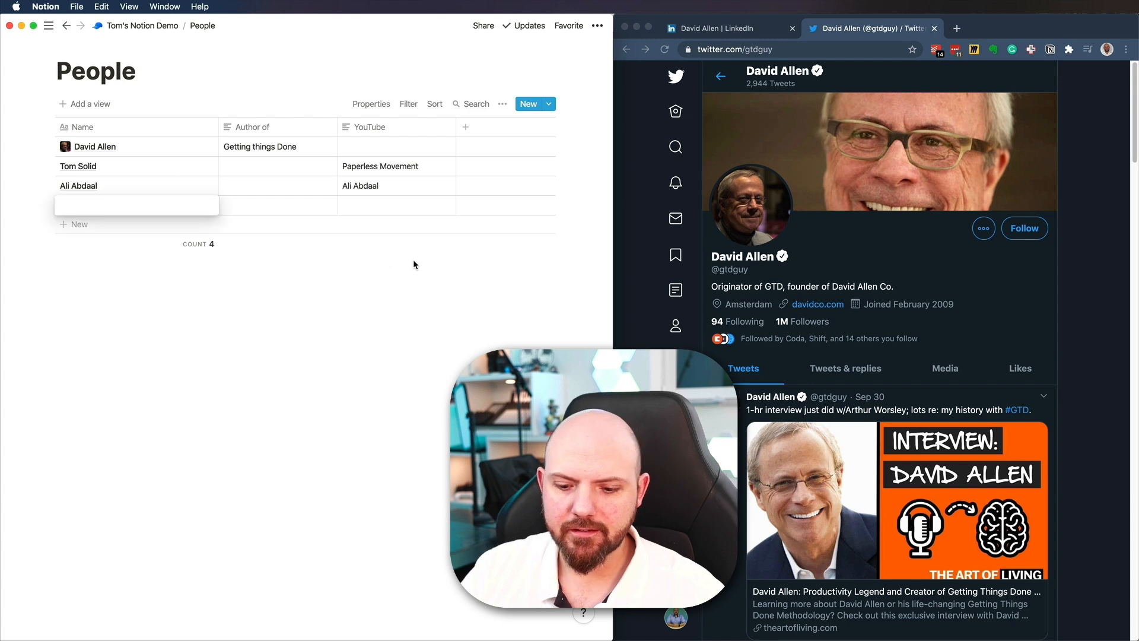
# Add a Steve Jobs row and copy the Wikipedia portrait's image address from Google Images.
pyautogui.write('Steve St')
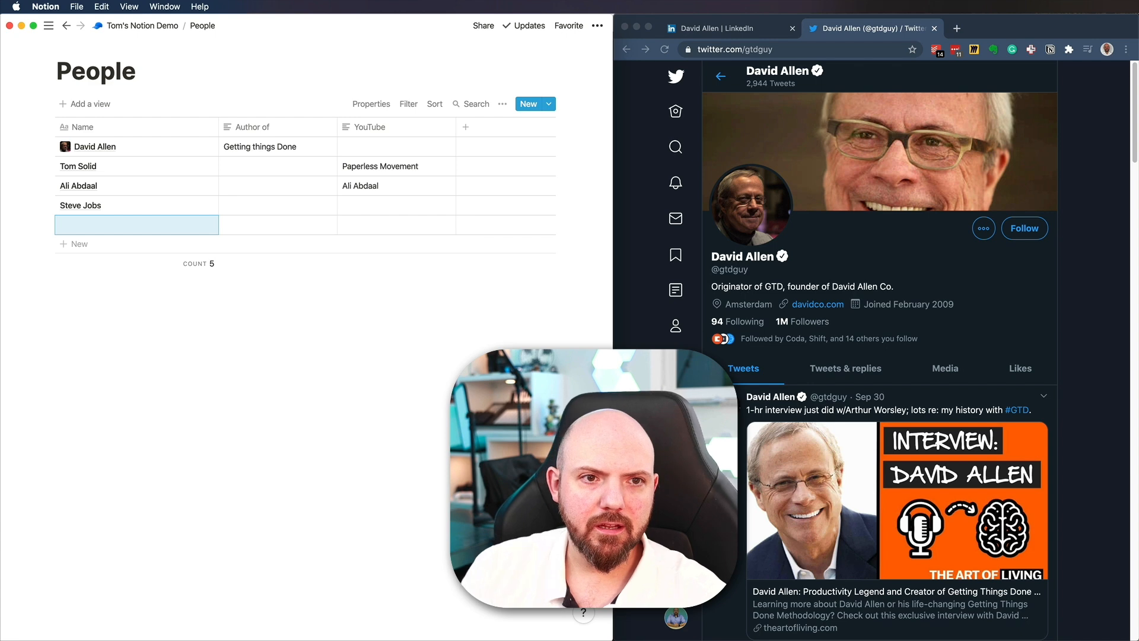
pyautogui.click(81, 205)
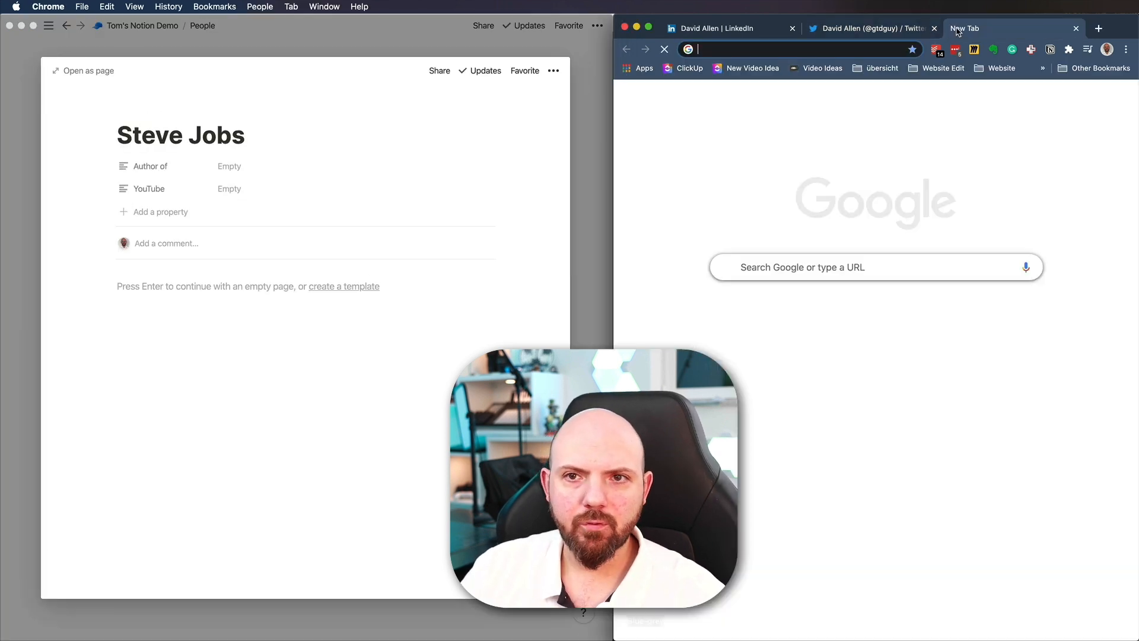
pyautogui.write('steve jobs')
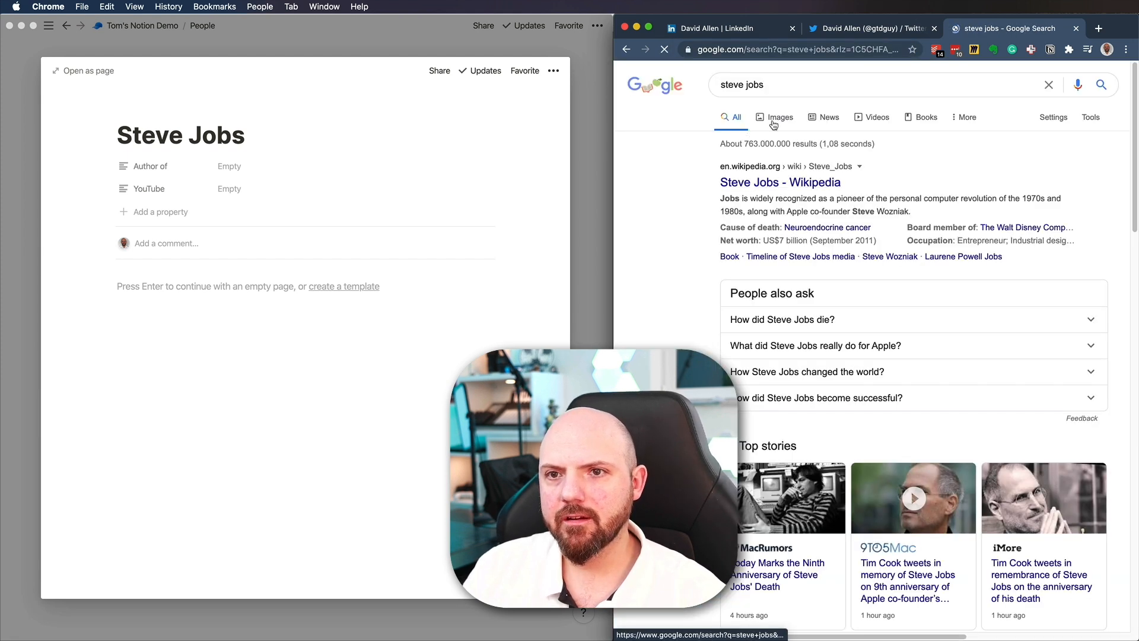
pyautogui.click(780, 117)
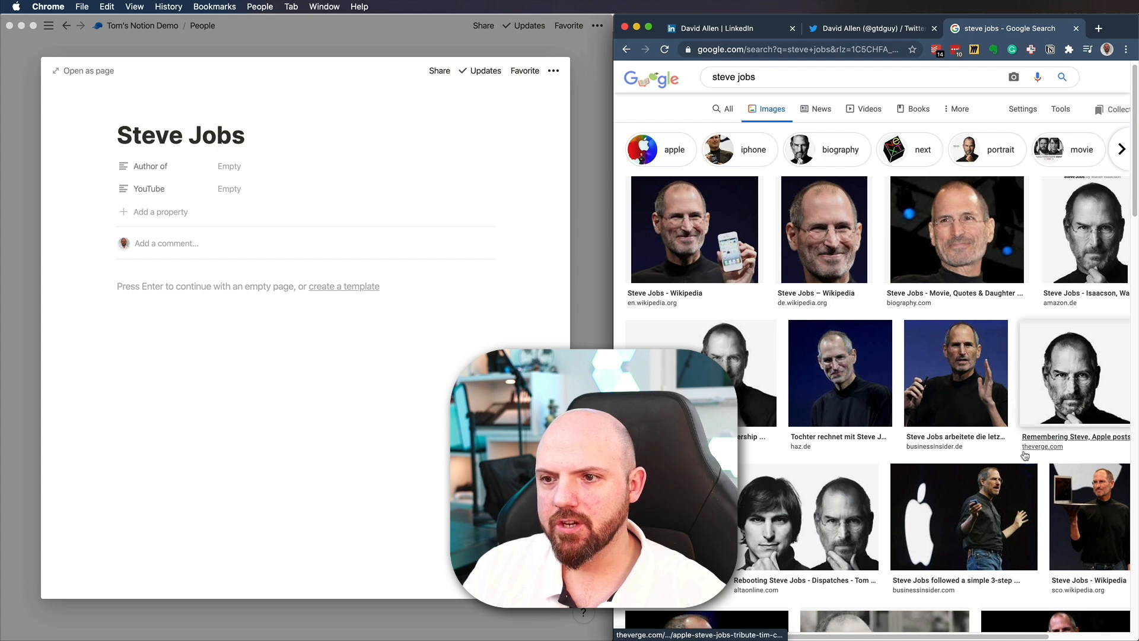
pyautogui.moveTo(666, 306)
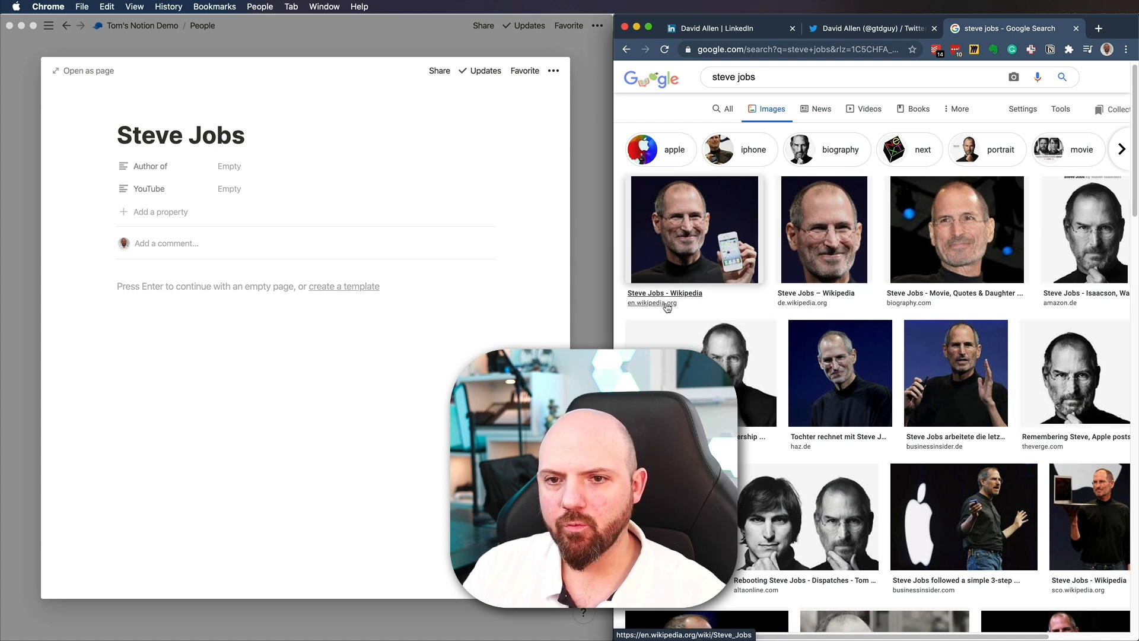
pyautogui.moveTo(1067, 307)
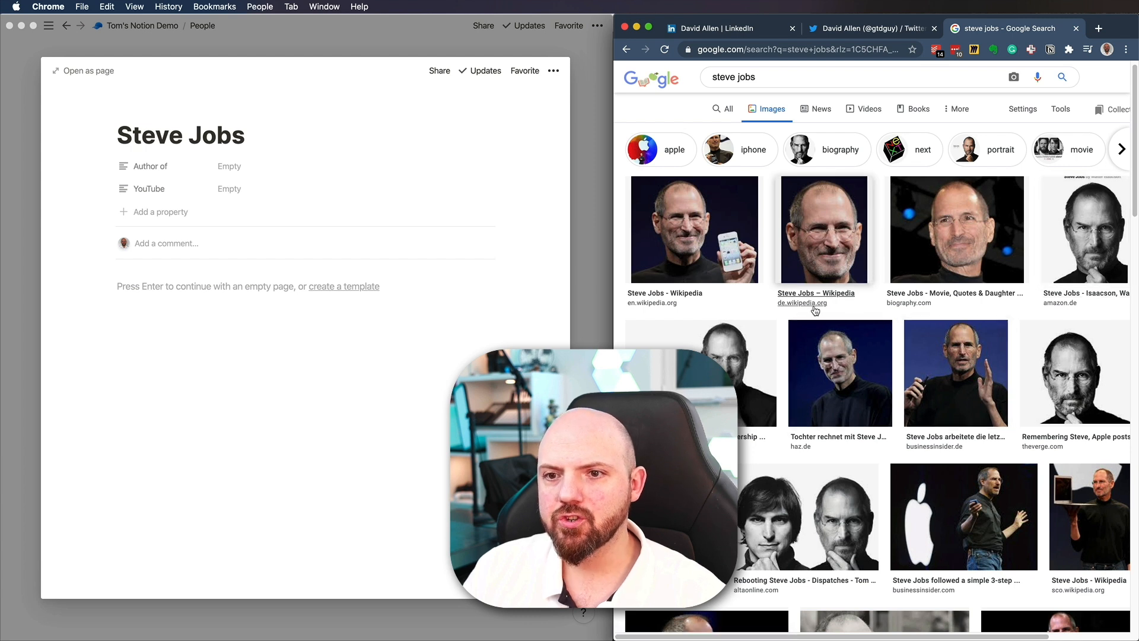
pyautogui.moveTo(815, 307)
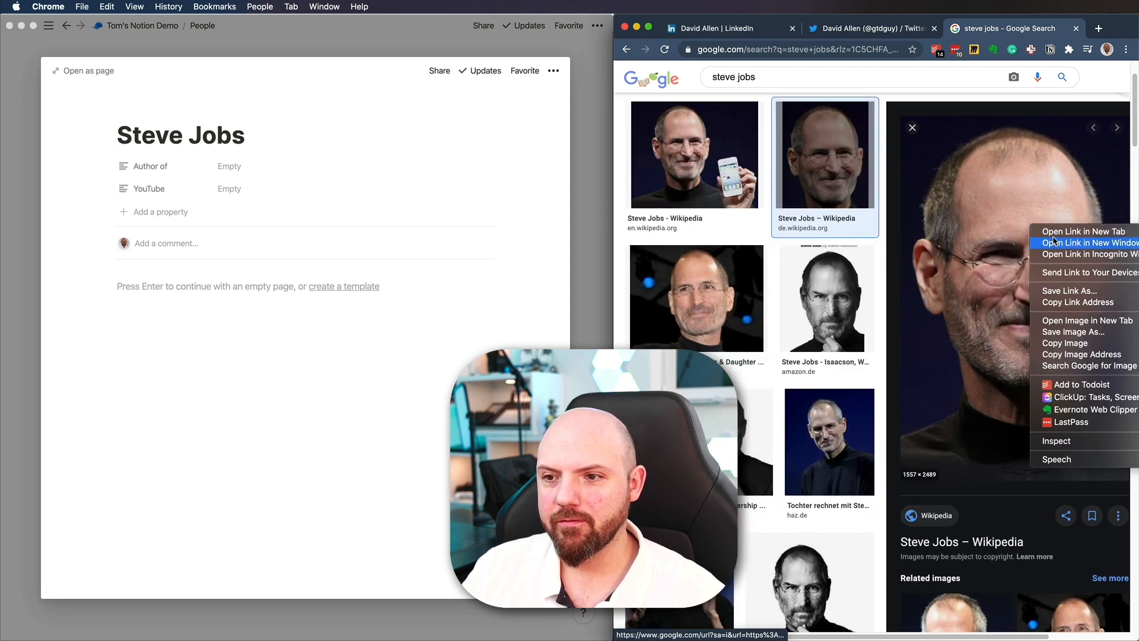
pyautogui.moveTo(1082, 354)
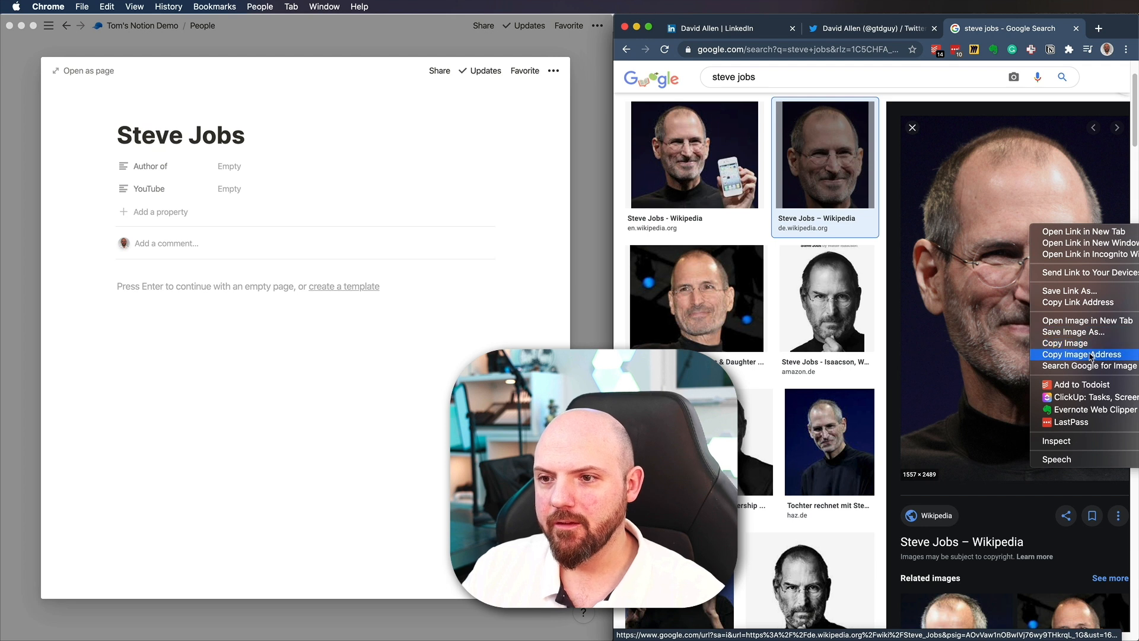
pyautogui.moveTo(1066, 343)
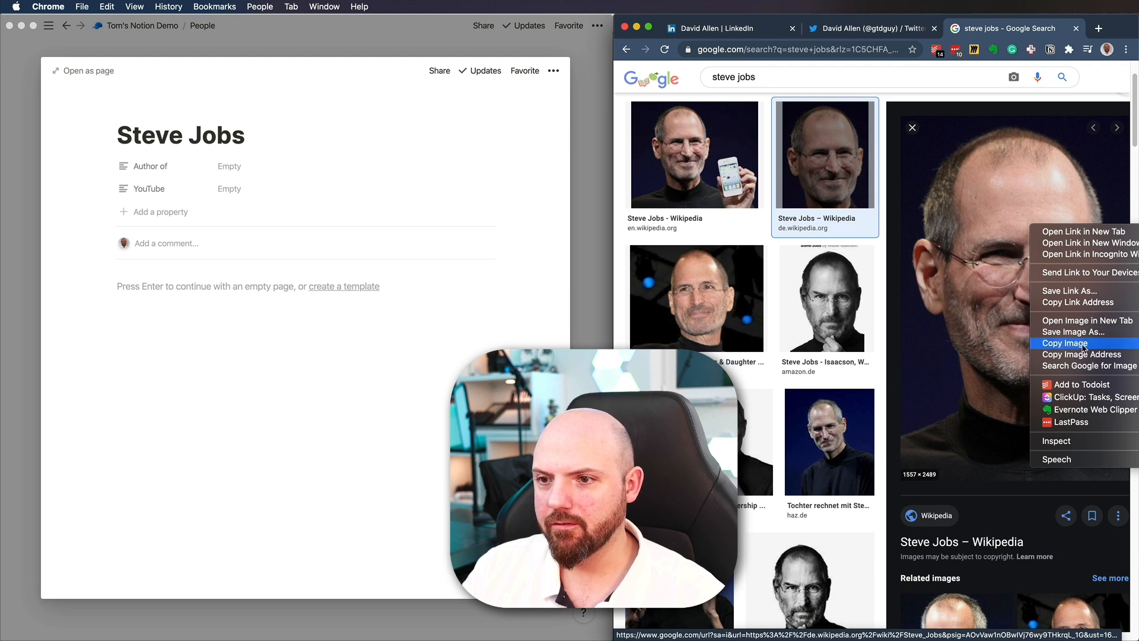
pyautogui.click(1064, 343)
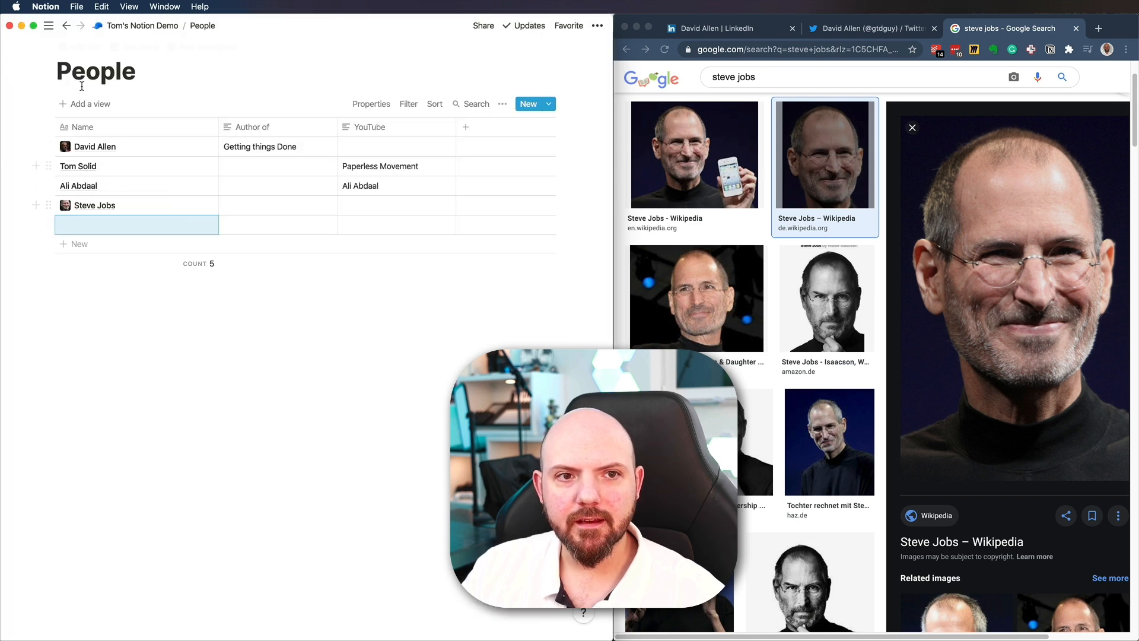
# Create a Gallery view with Card preview set to Page cover, then return to Default view.
pyautogui.click(89, 103)
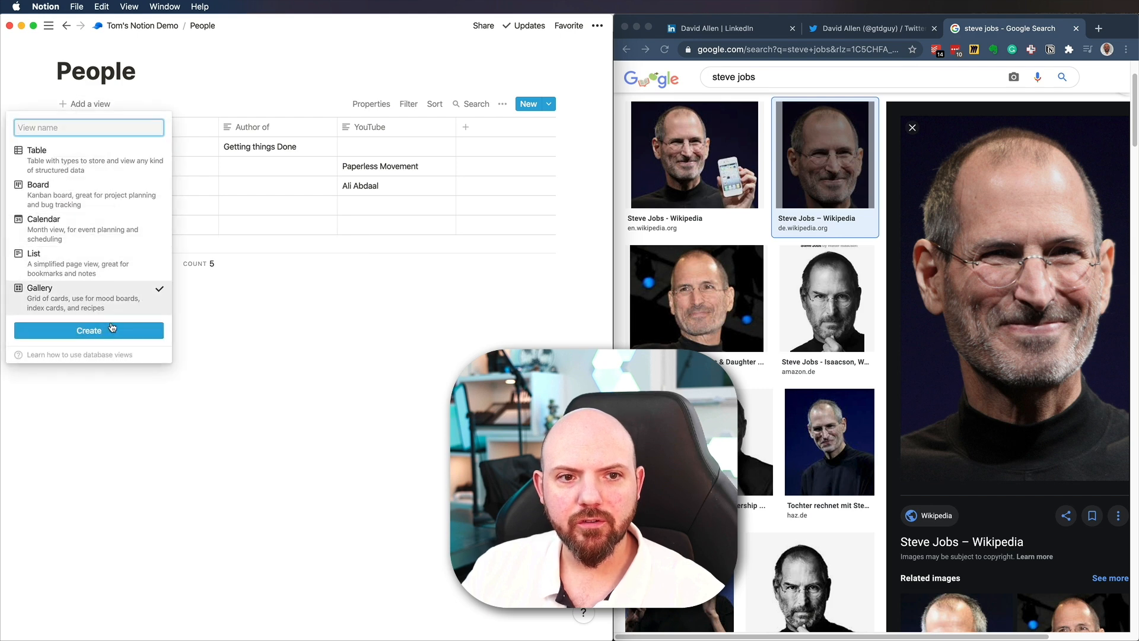
pyautogui.click(88, 330)
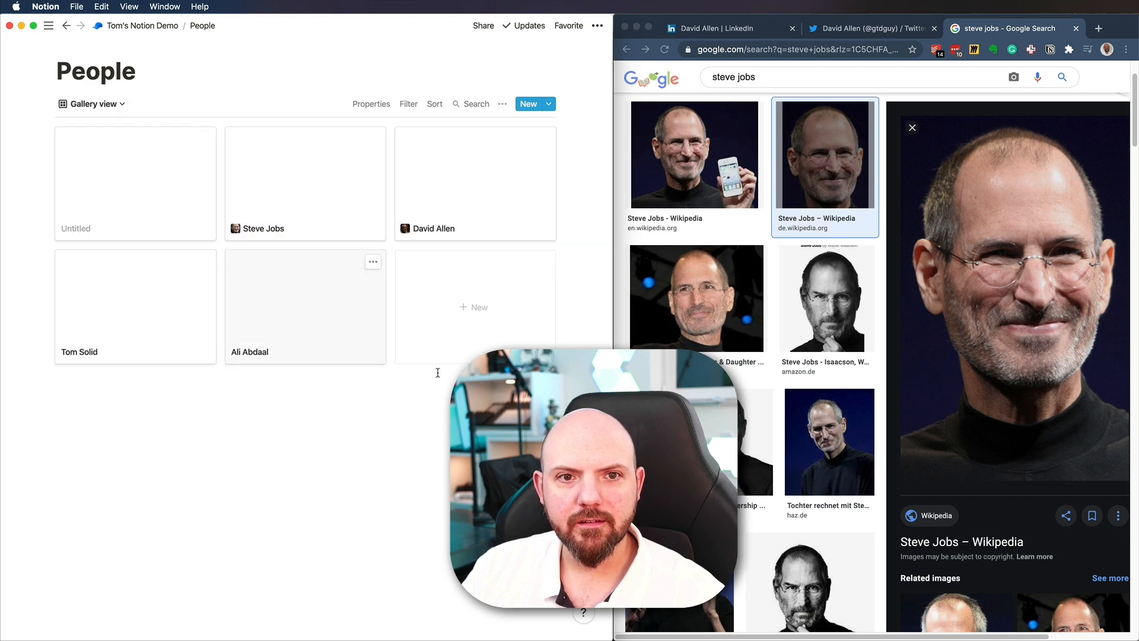
pyautogui.click(502, 103)
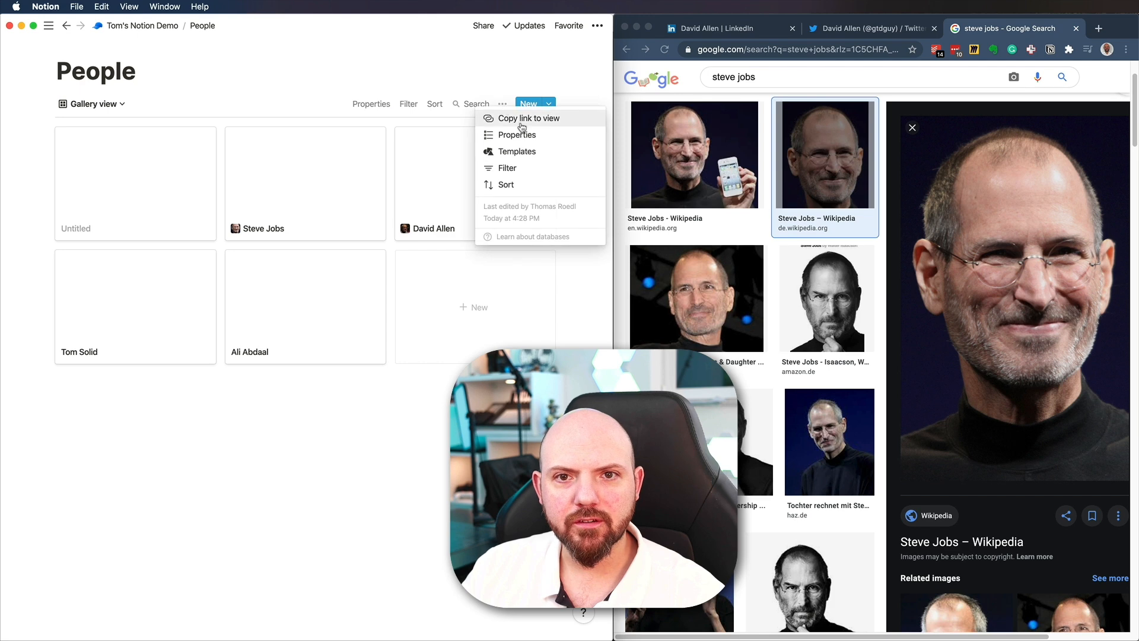
pyautogui.click(517, 135)
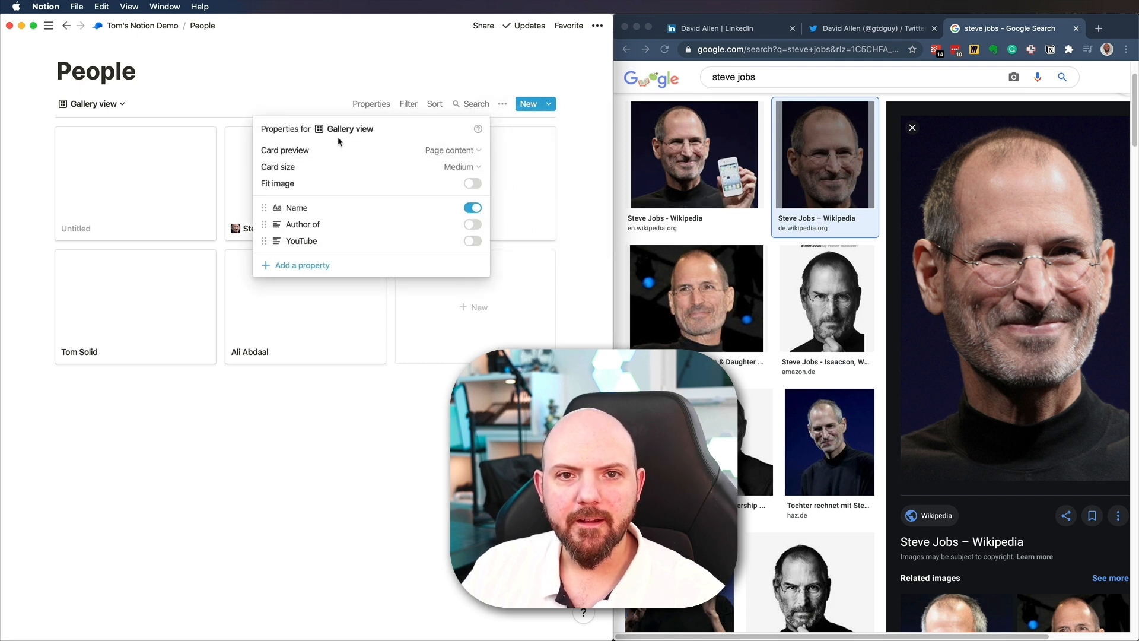
pyautogui.click(451, 150)
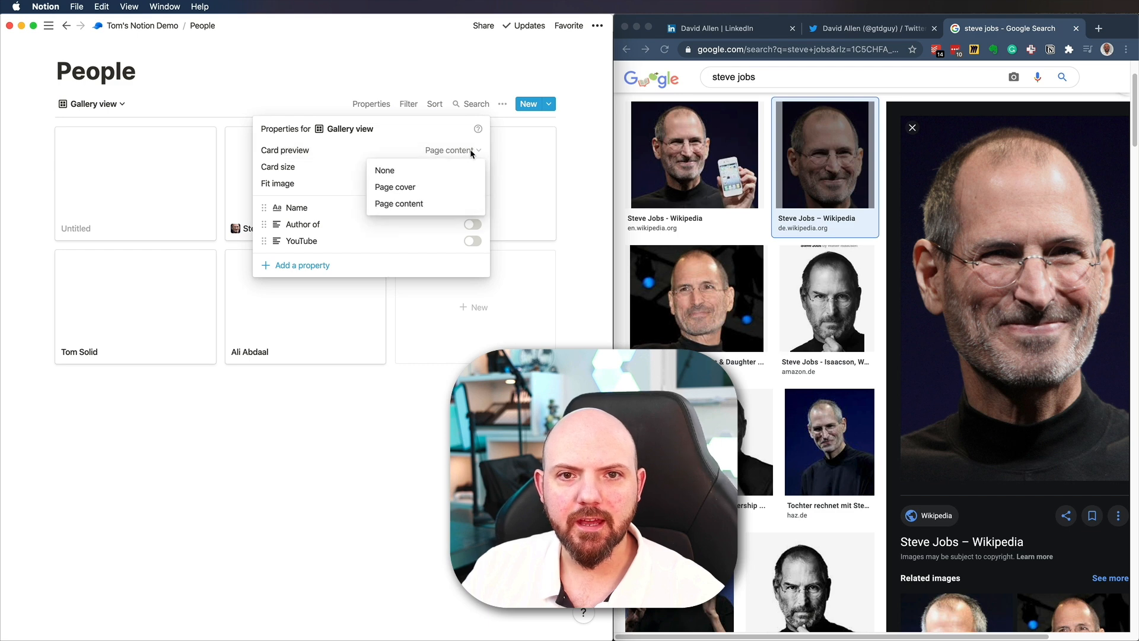
pyautogui.moveTo(399, 203)
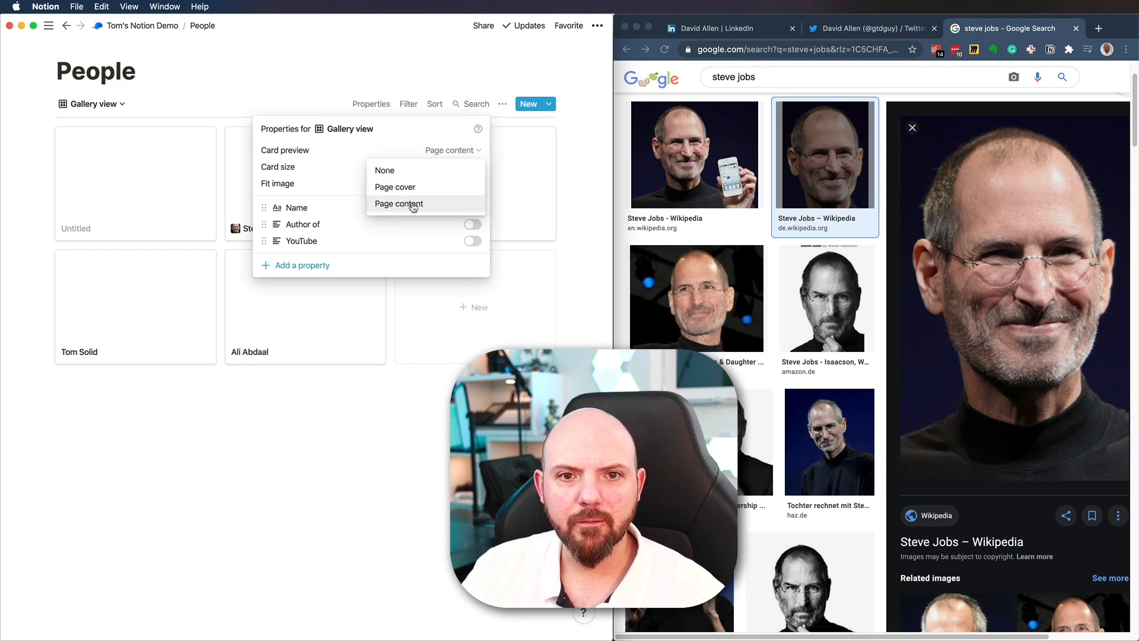
pyautogui.click(398, 203)
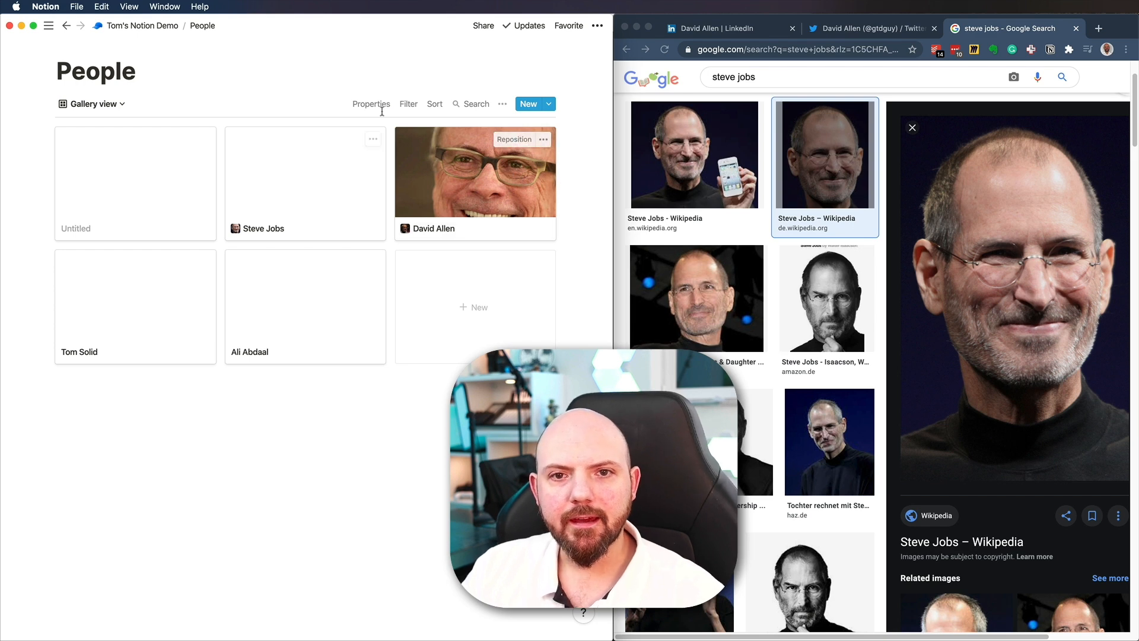
pyautogui.click(91, 104)
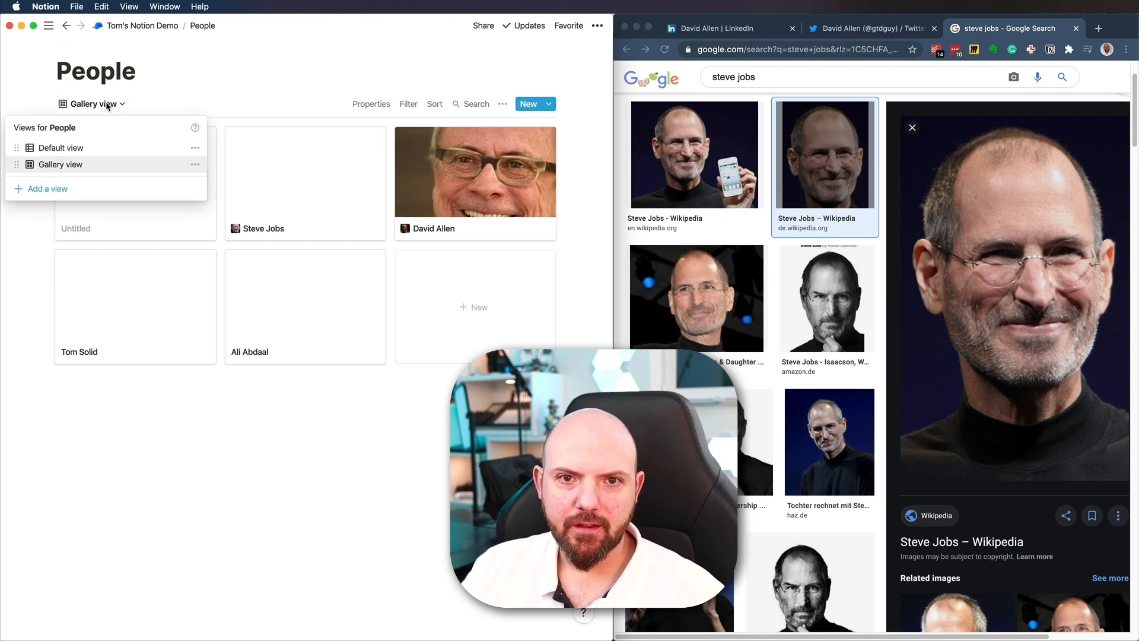
pyautogui.click(61, 148)
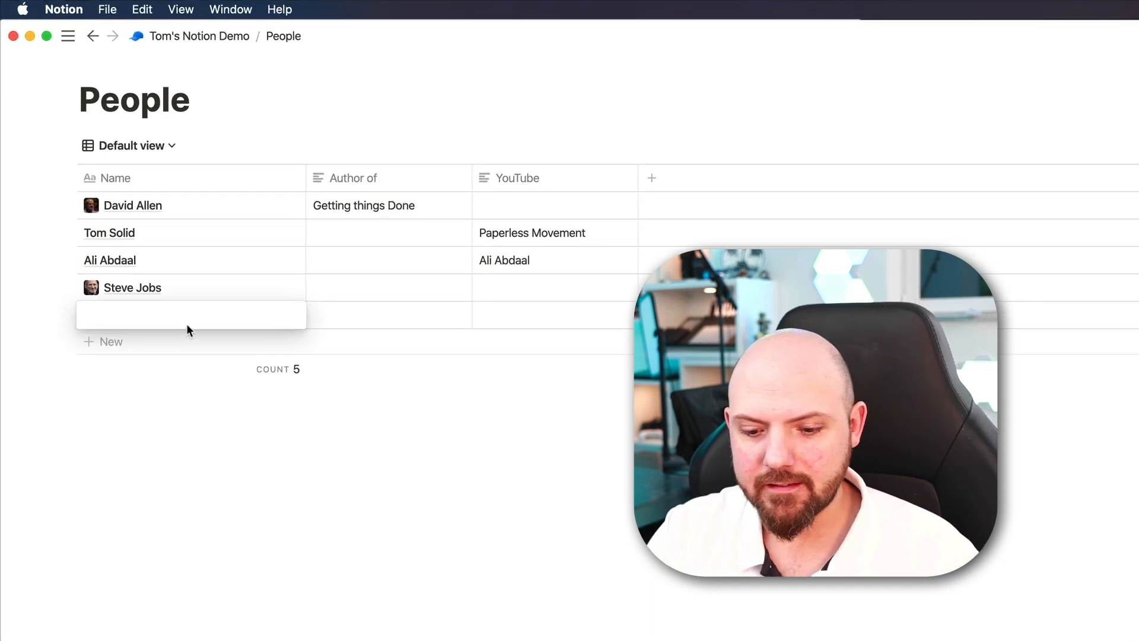
# Add a 'Notion' entry to People and give it the Notion logo from a Google Images link as its icon.
pyautogui.write('Notion')
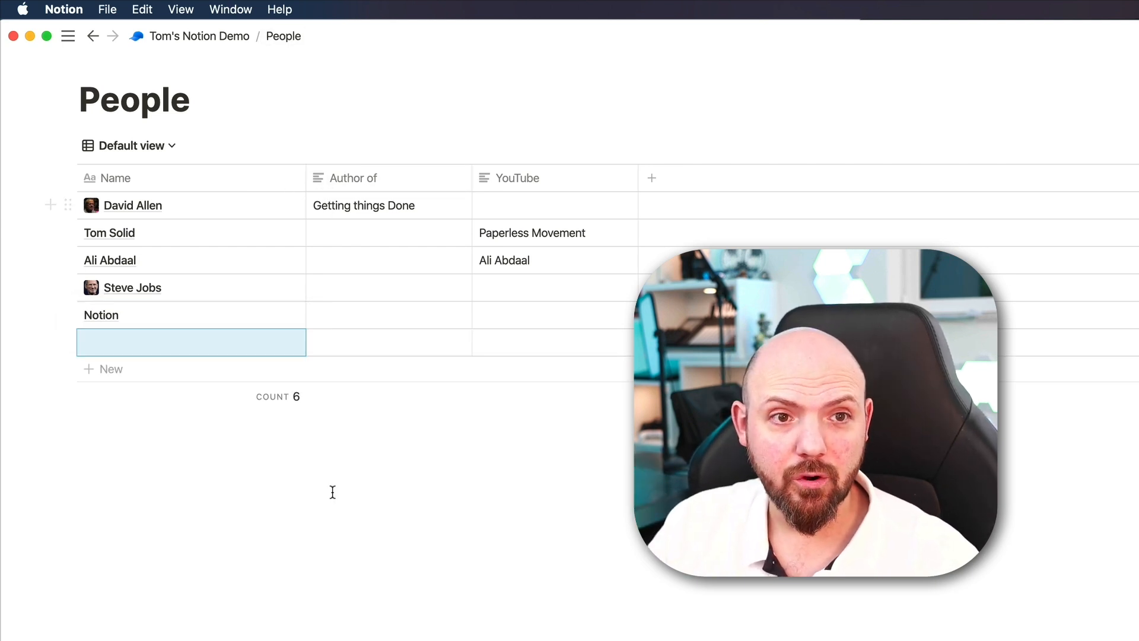
pyautogui.click(100, 315)
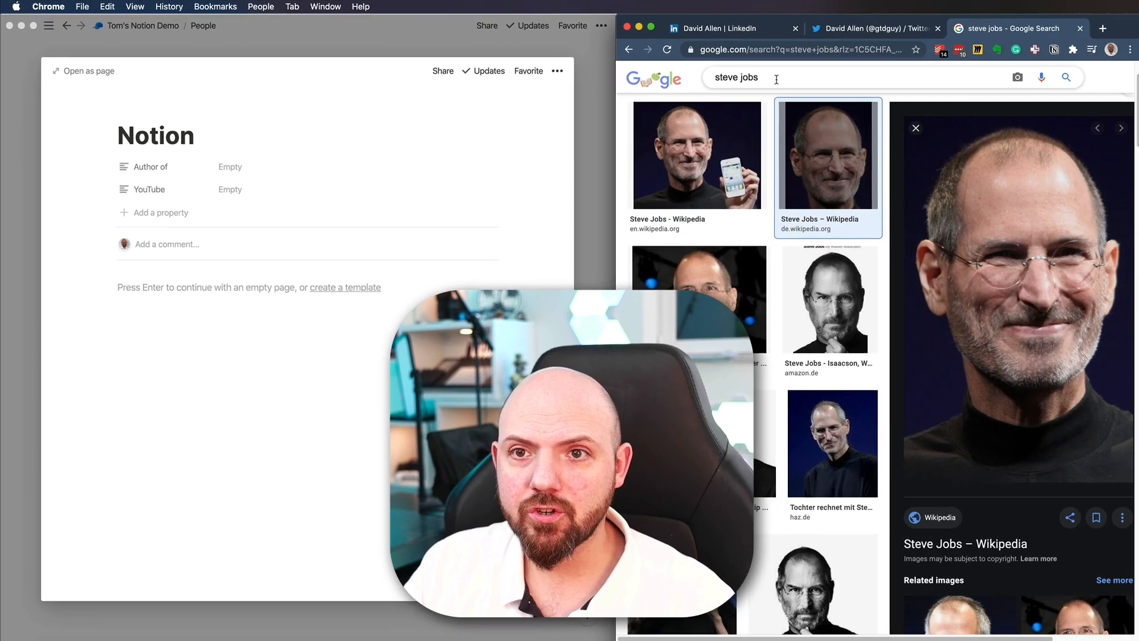
pyautogui.write('n')
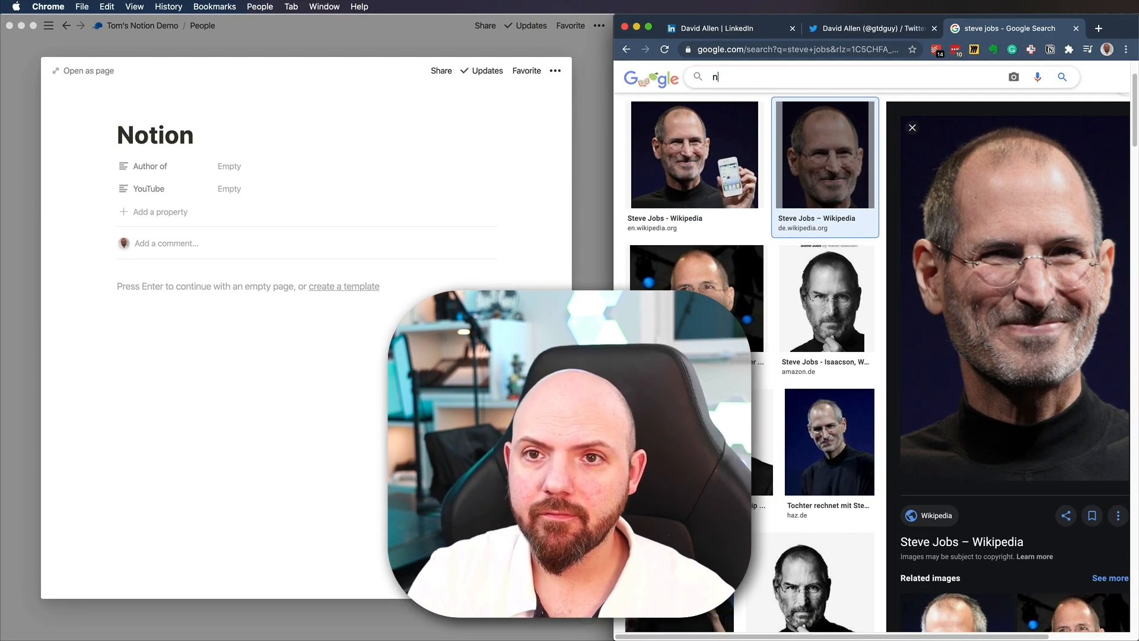
pyautogui.write('notion logo')
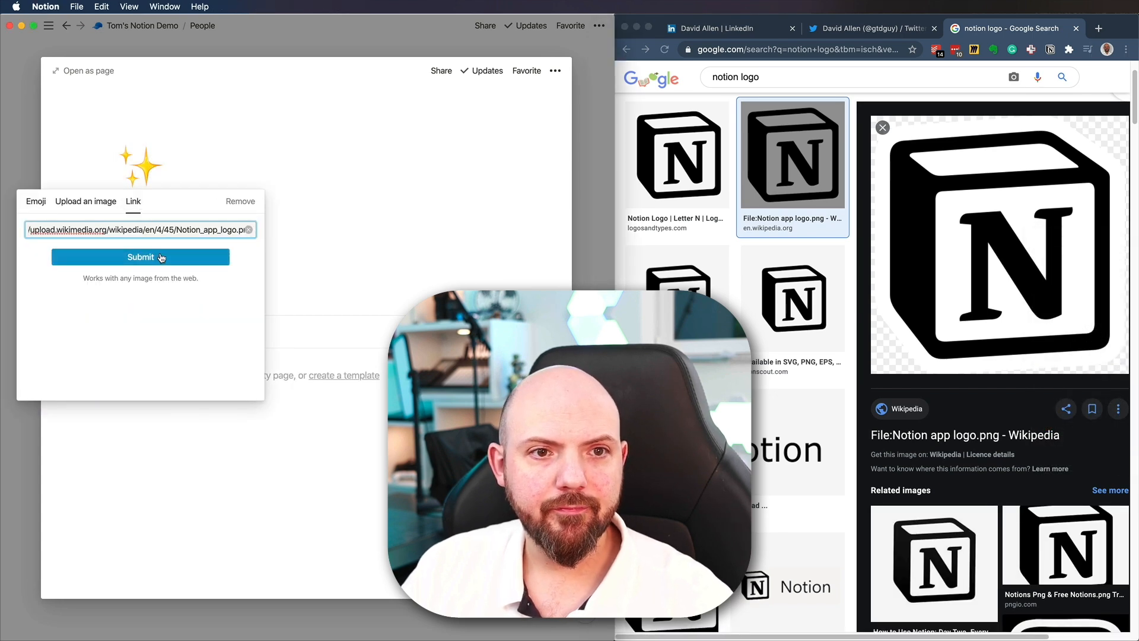
pyautogui.click(139, 257)
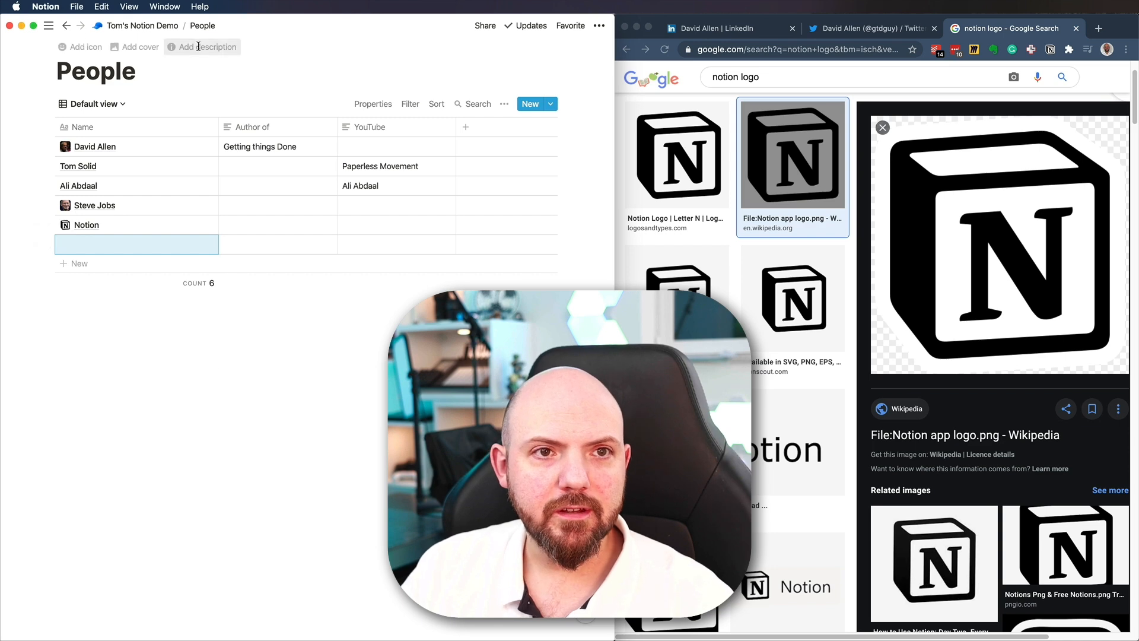
# Write a sentence on Tom's Notion Demo with @-mentions of the Notion and Steve Jobs pages.
pyautogui.click(142, 26)
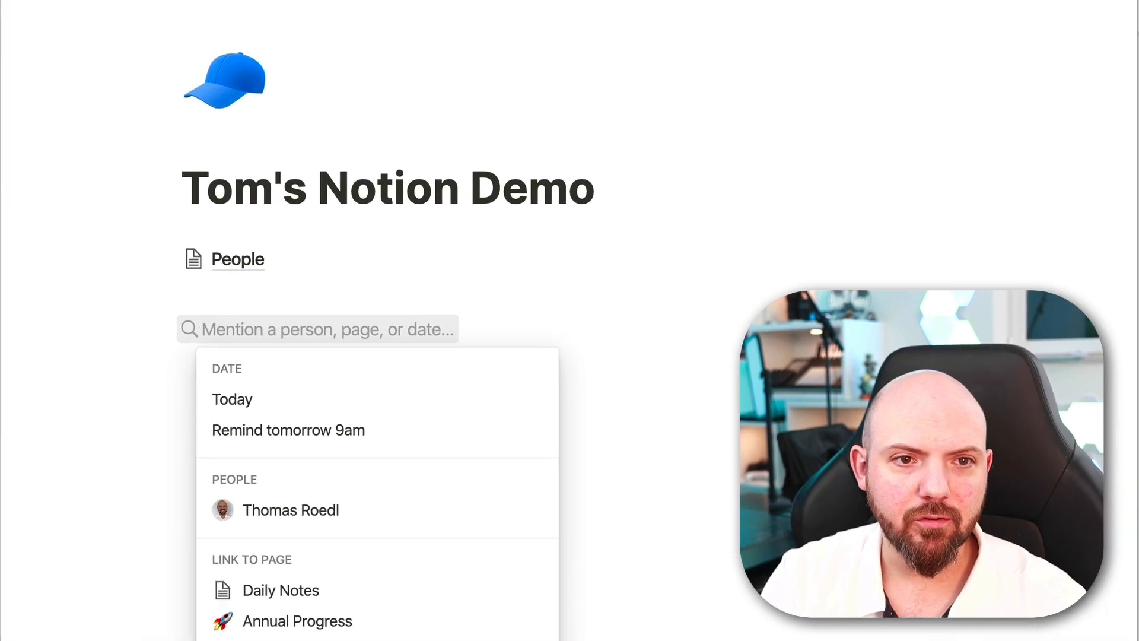
pyautogui.write('notion is great to use. I think Steve')
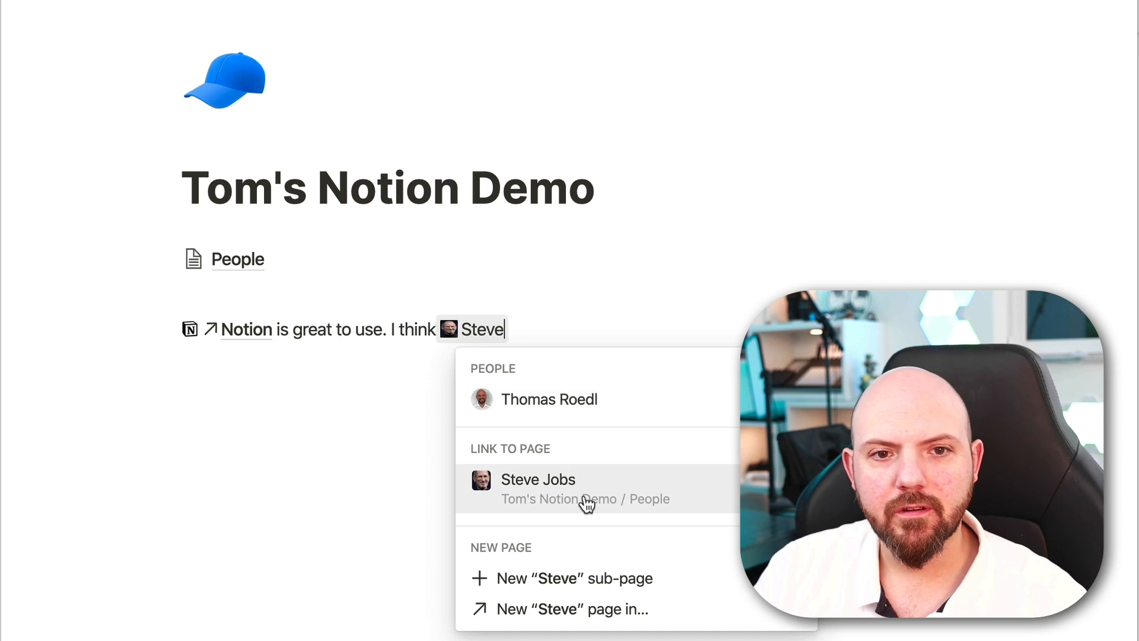
pyautogui.click(537, 479)
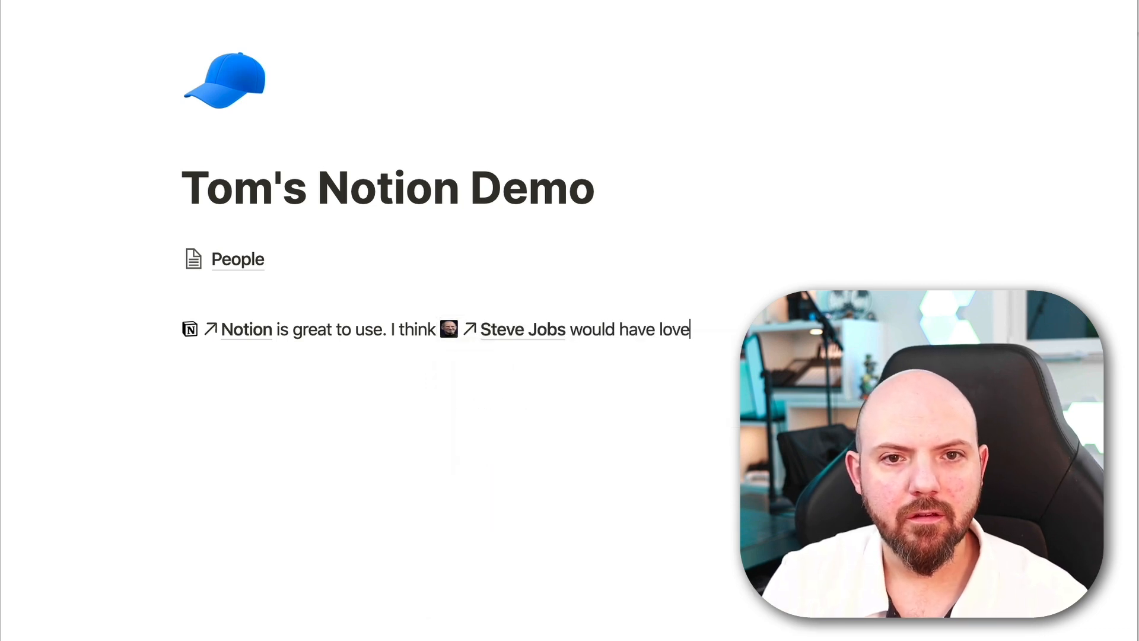
pyautogui.write('d this?')
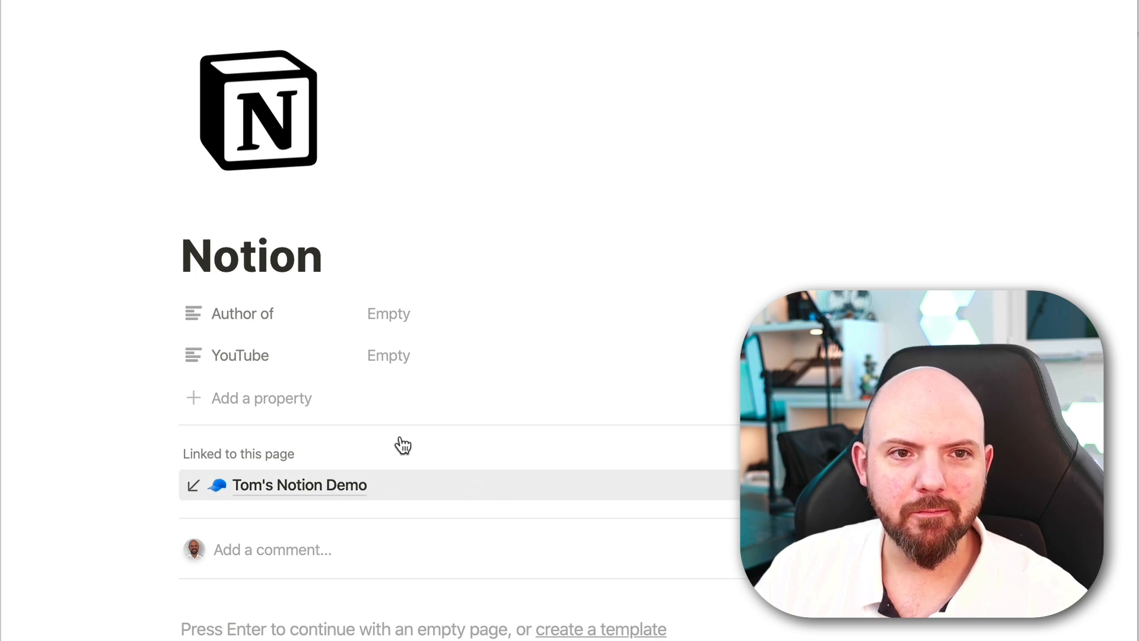
# Return to the demo page and open the mentioned Steve Jobs page to see its backlink.
pyautogui.click(298, 484)
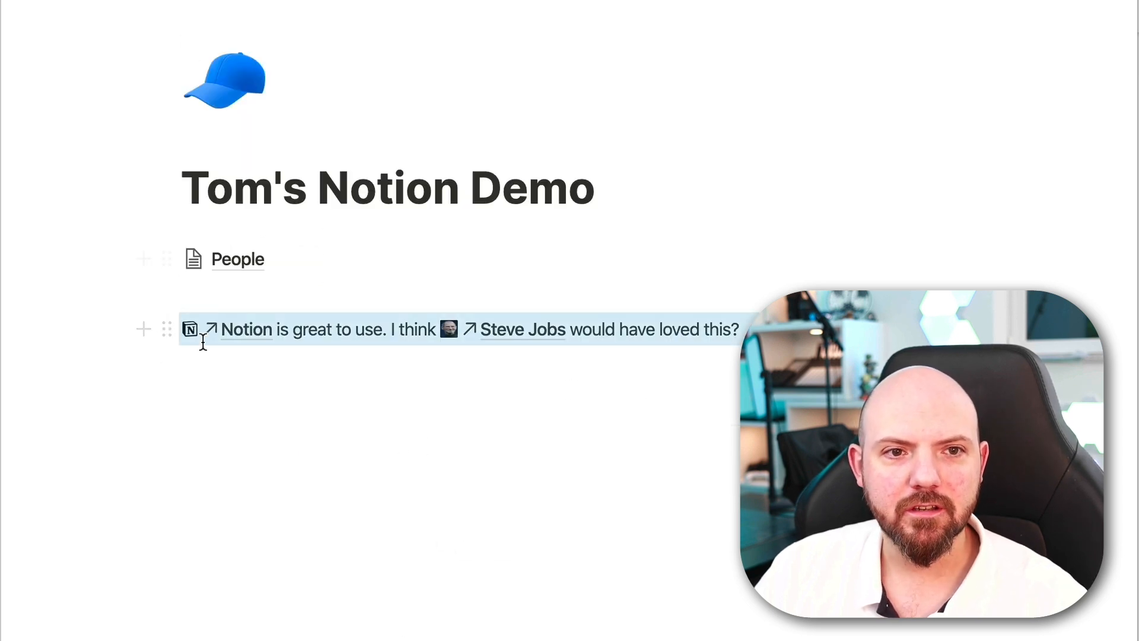
pyautogui.click(522, 329)
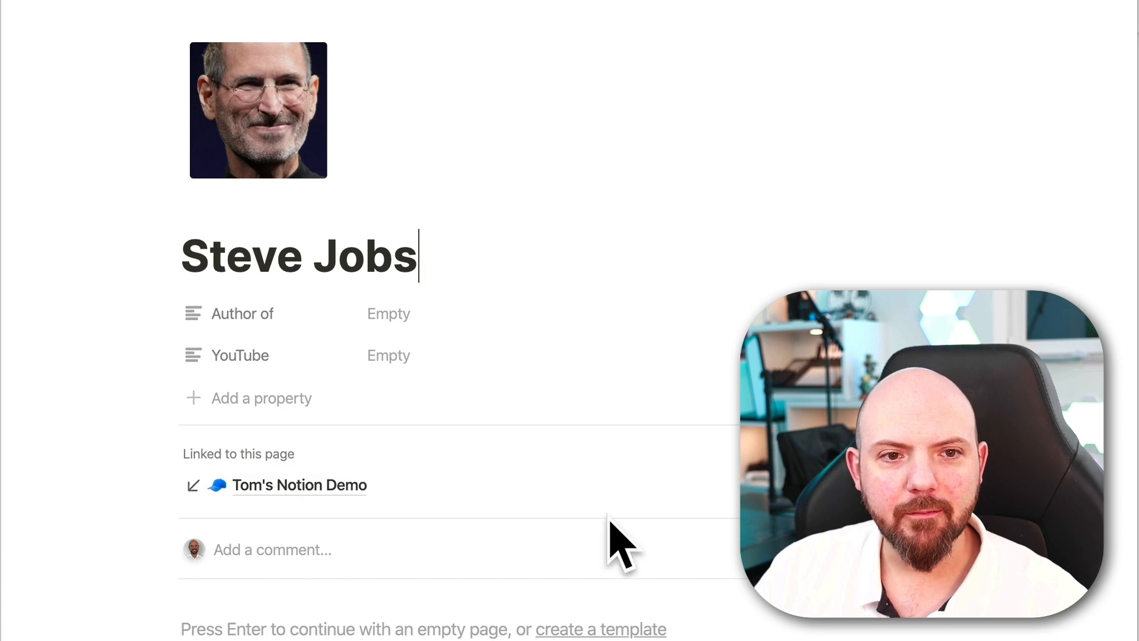